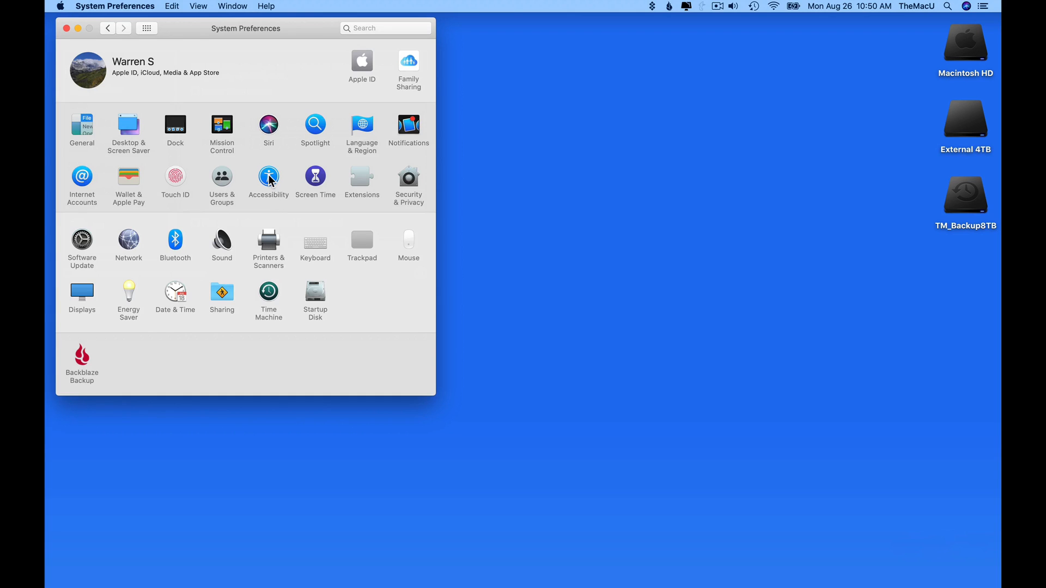
# Show the Accessibility settings in System Preferences.
pyautogui.click(268, 177)
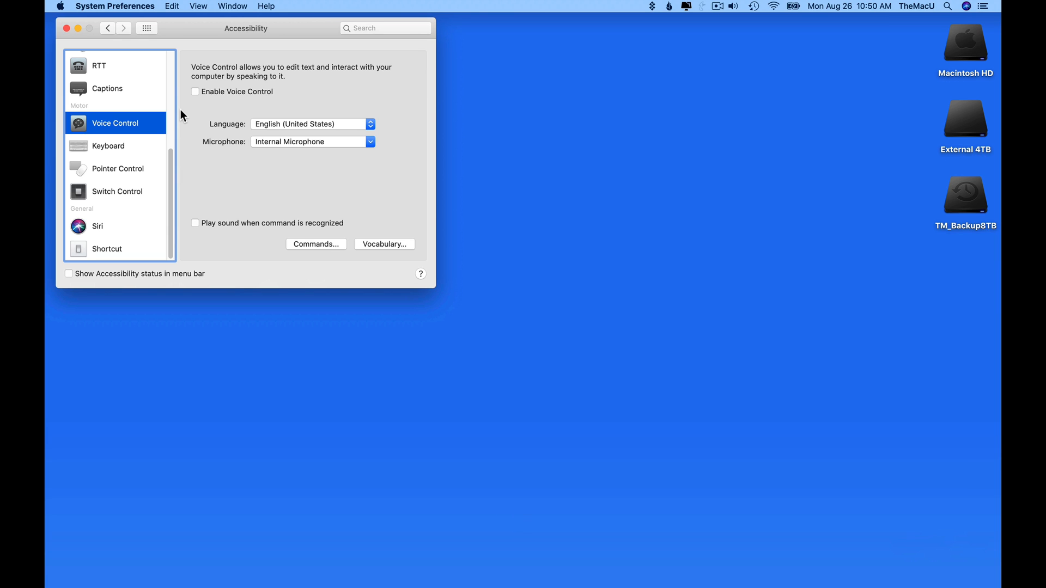
pyautogui.moveTo(196, 98)
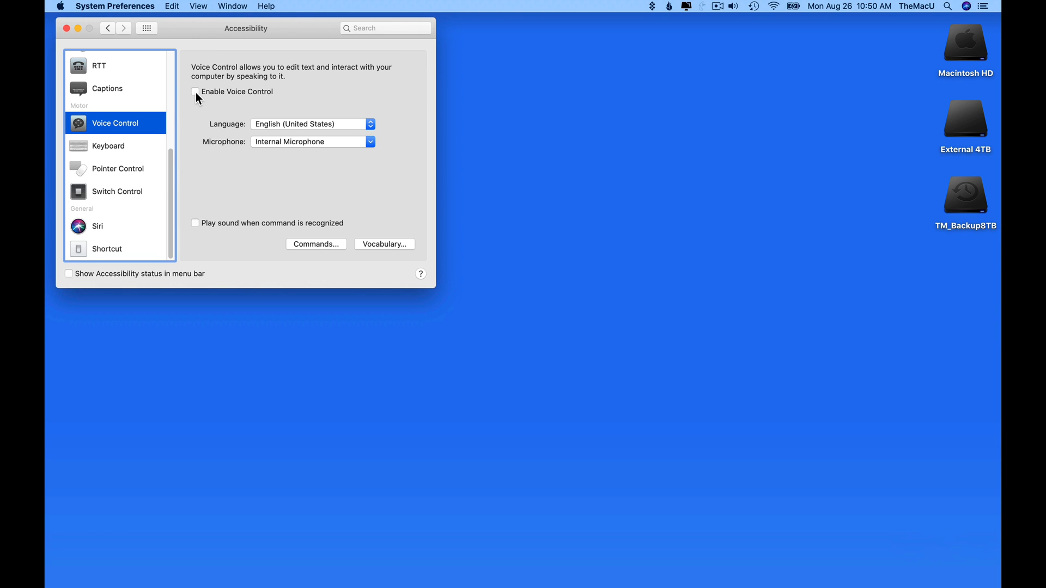
# Enable Voice Control with Internal Microphone kept as its input.
pyautogui.click(196, 92)
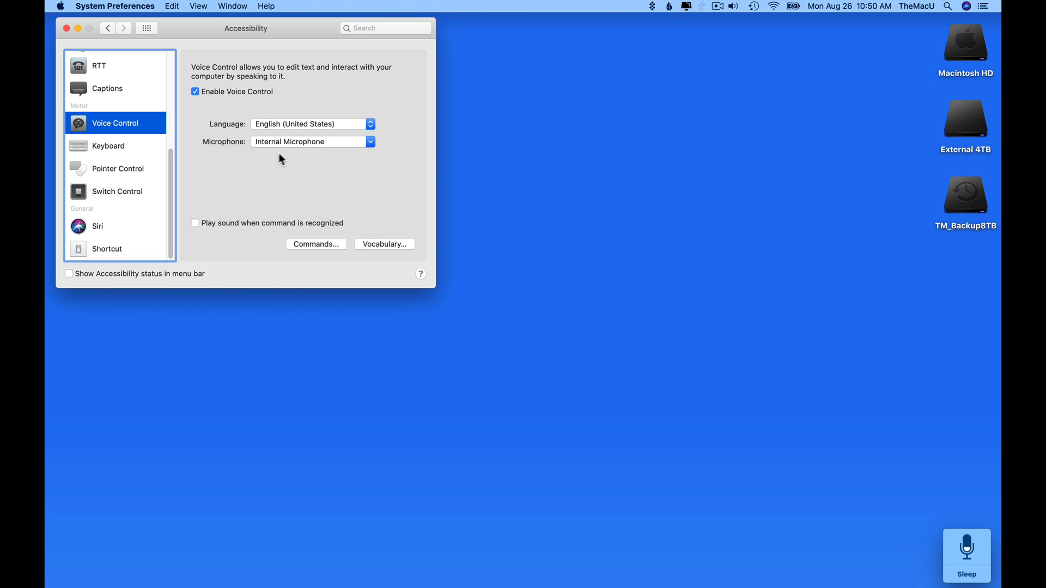
pyautogui.moveTo(295, 152)
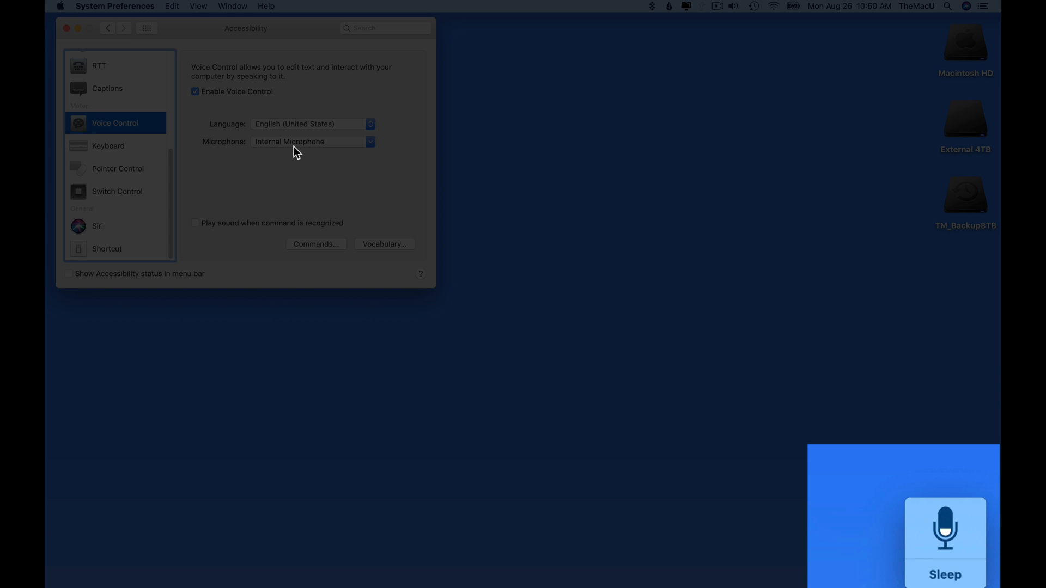
pyautogui.click(370, 142)
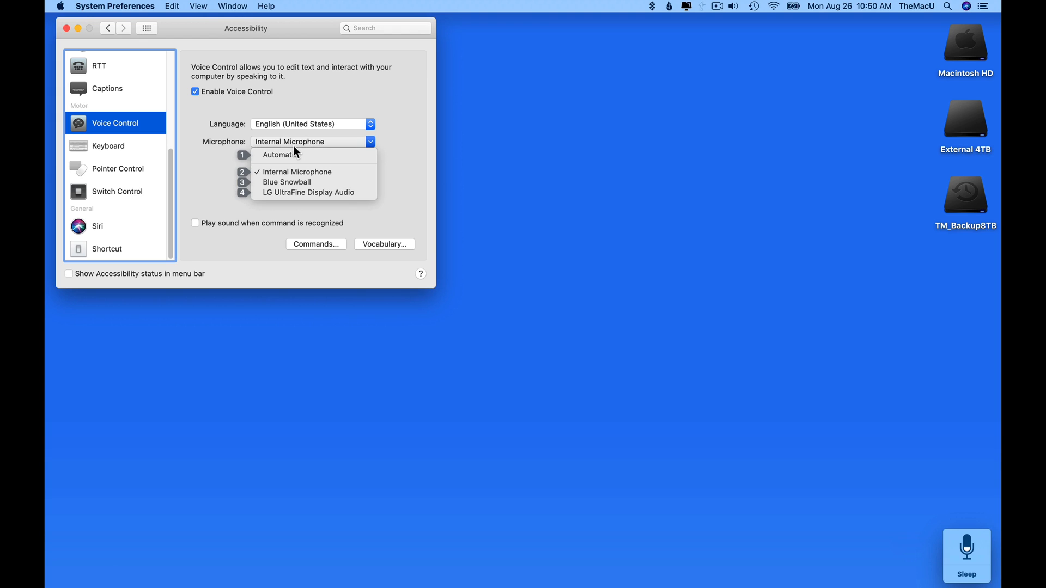
pyautogui.click(296, 172)
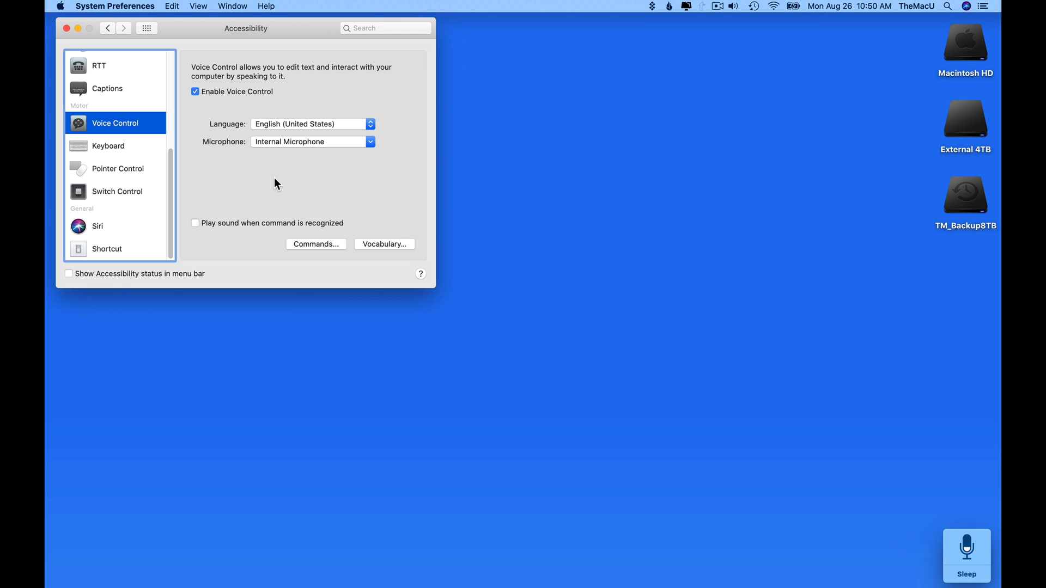
pyautogui.click(316, 244)
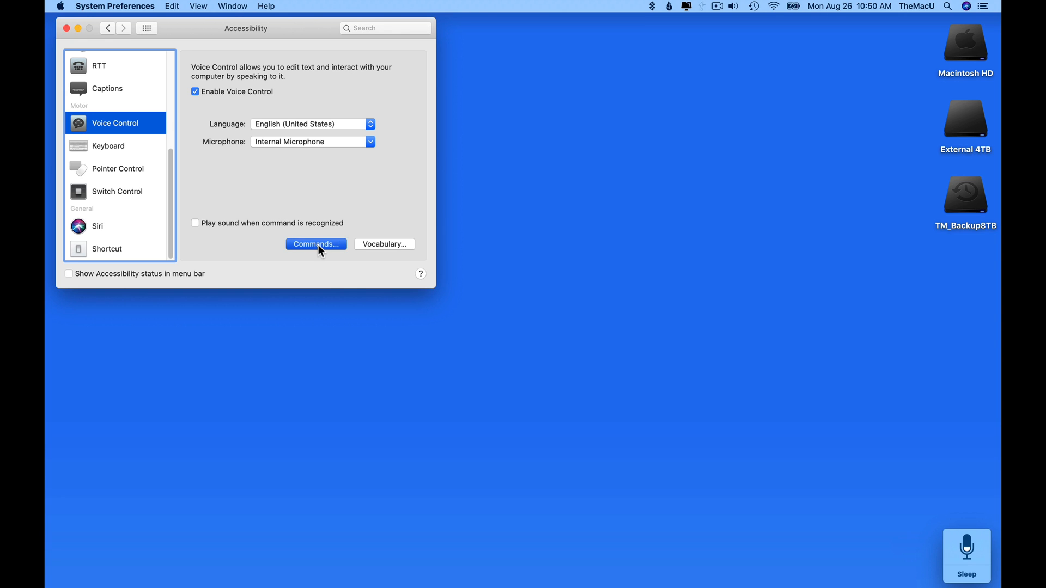
pyautogui.click(315, 244)
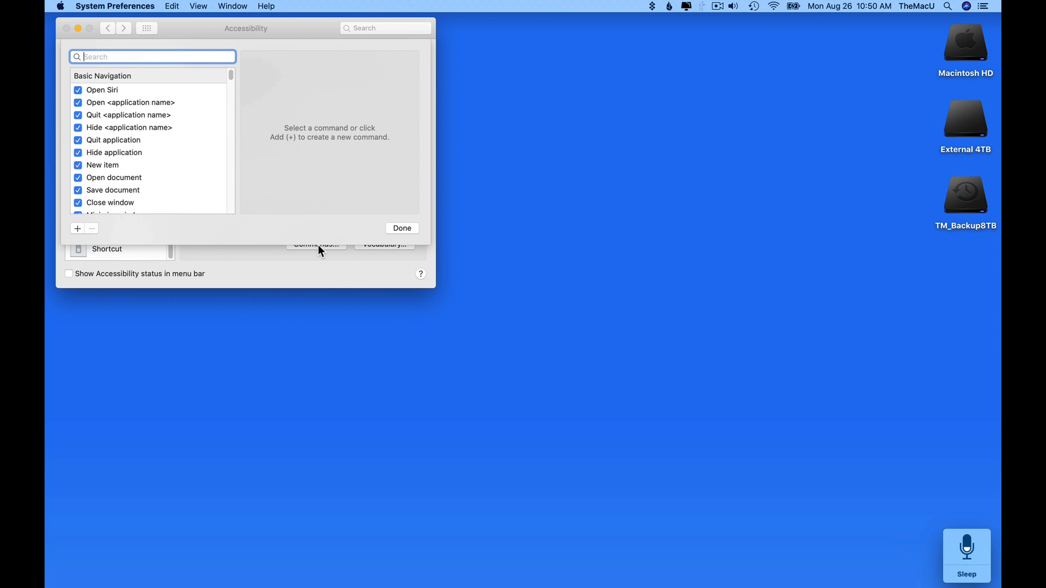
pyautogui.scroll(-3)
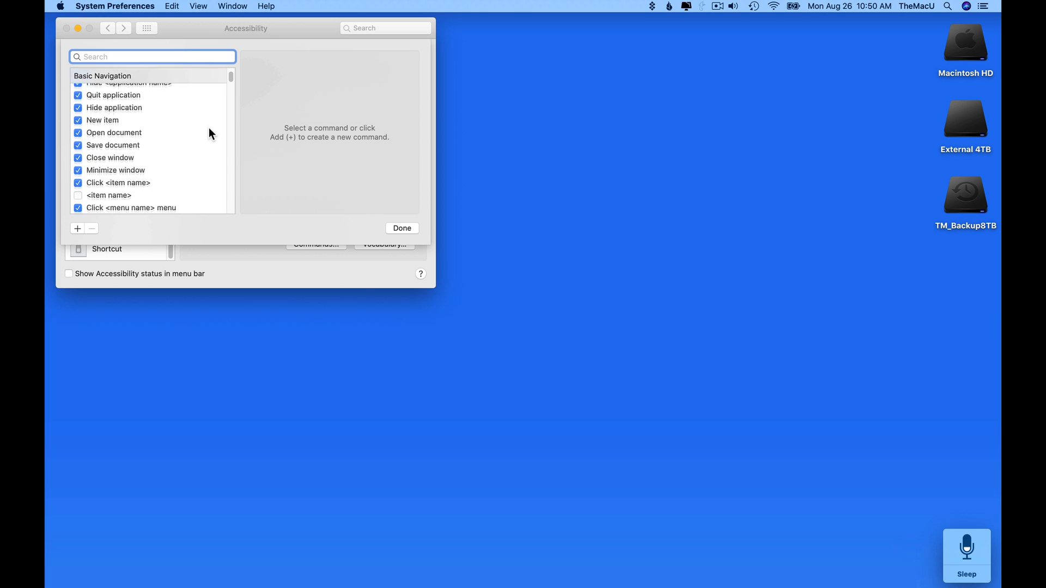
pyautogui.scroll(-3)
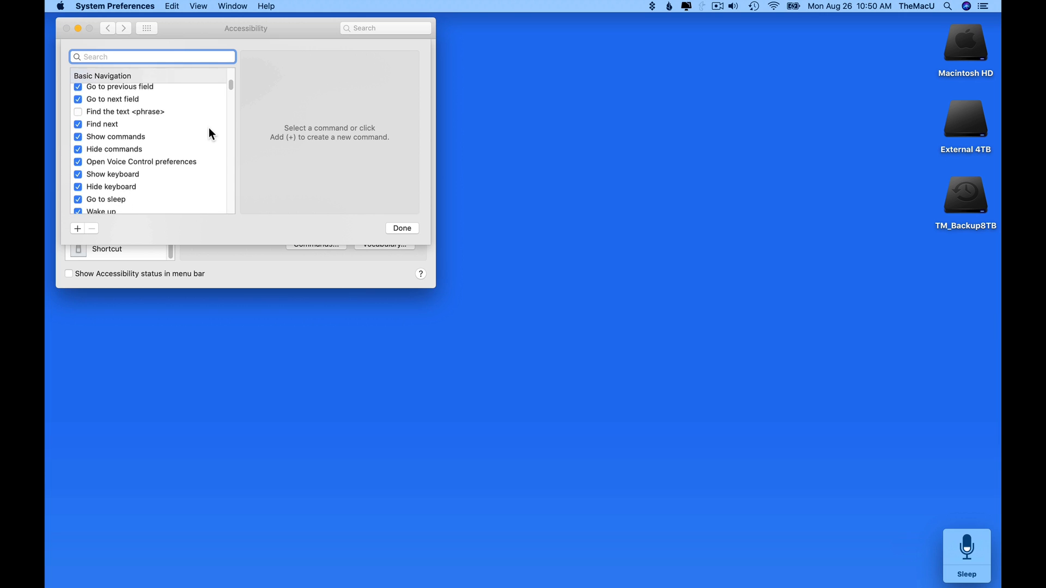
pyautogui.scroll(-3)
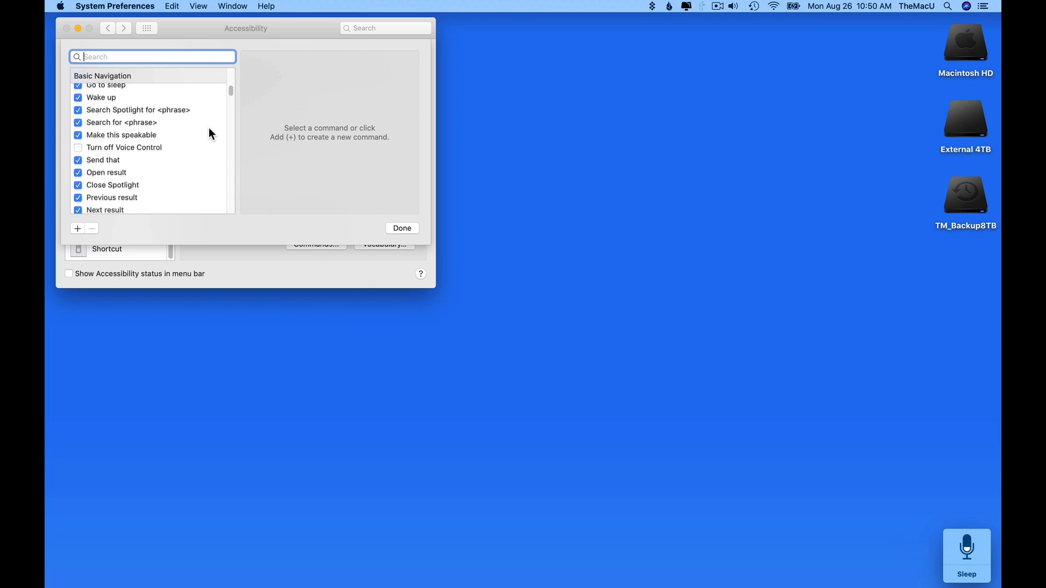
pyautogui.scroll(-3)
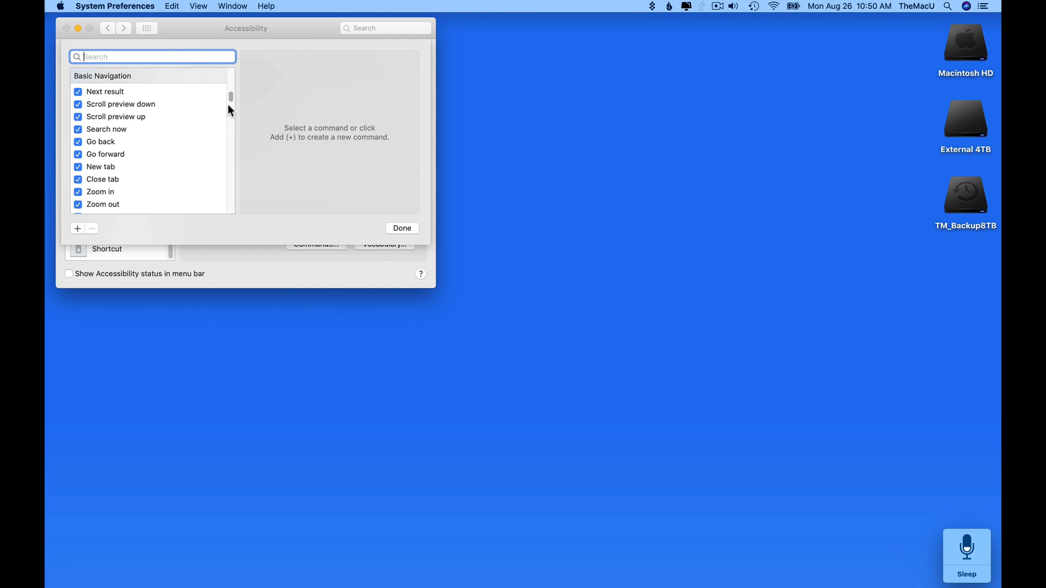
pyautogui.scroll(-3)
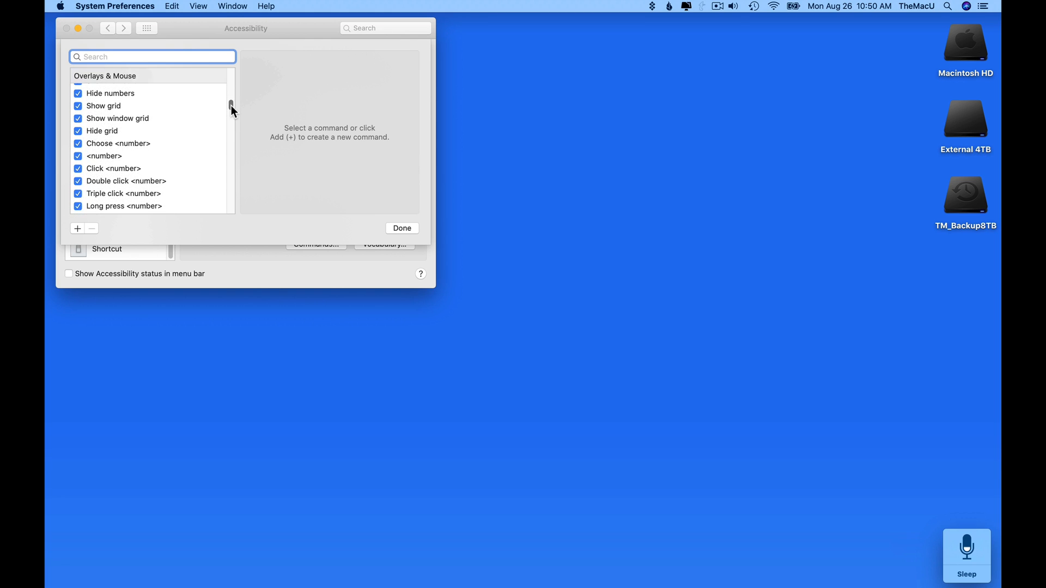
pyautogui.scroll(-3)
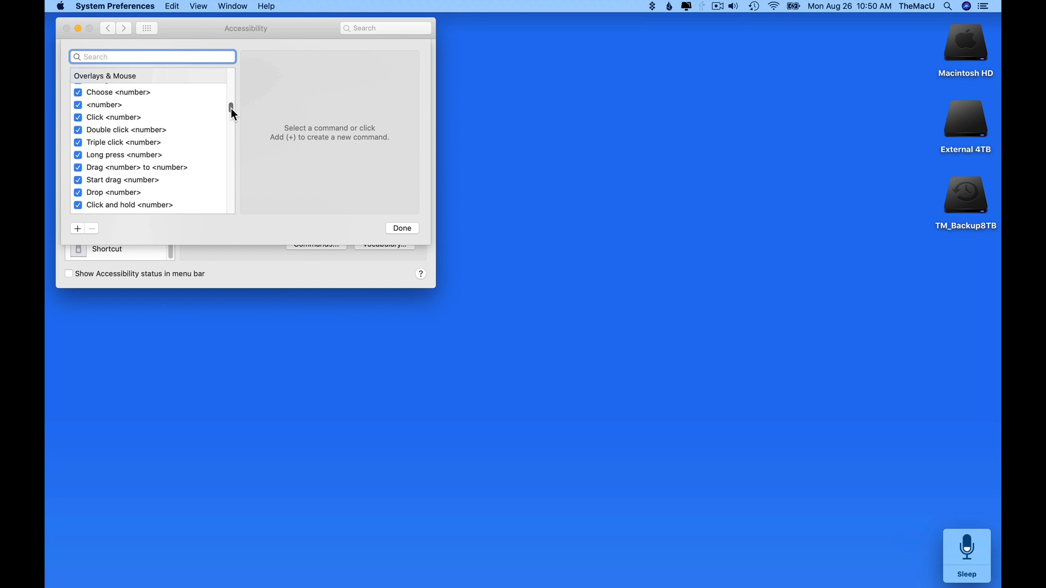
pyautogui.scroll(-3)
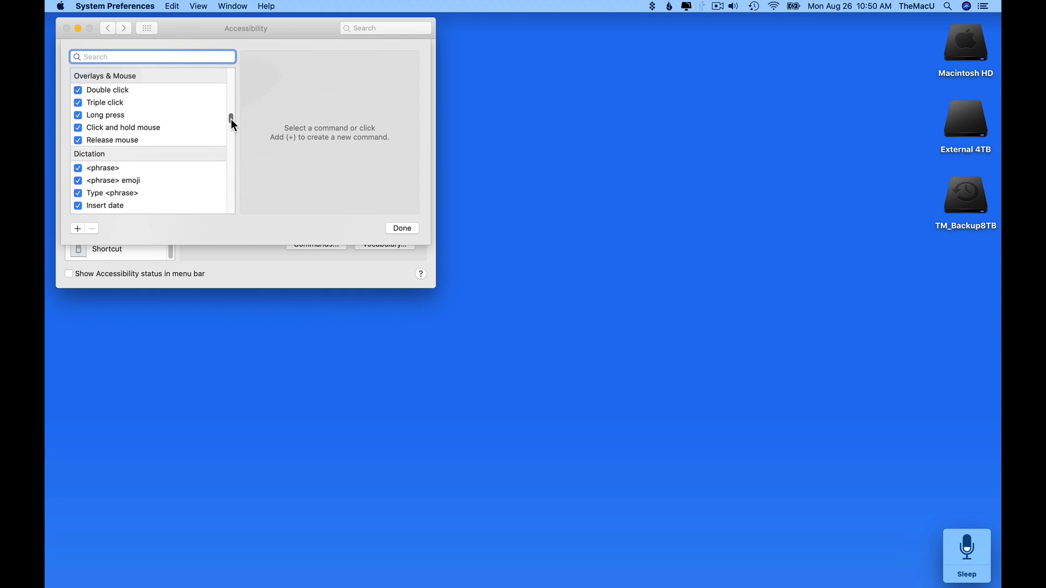
pyautogui.scroll(-3)
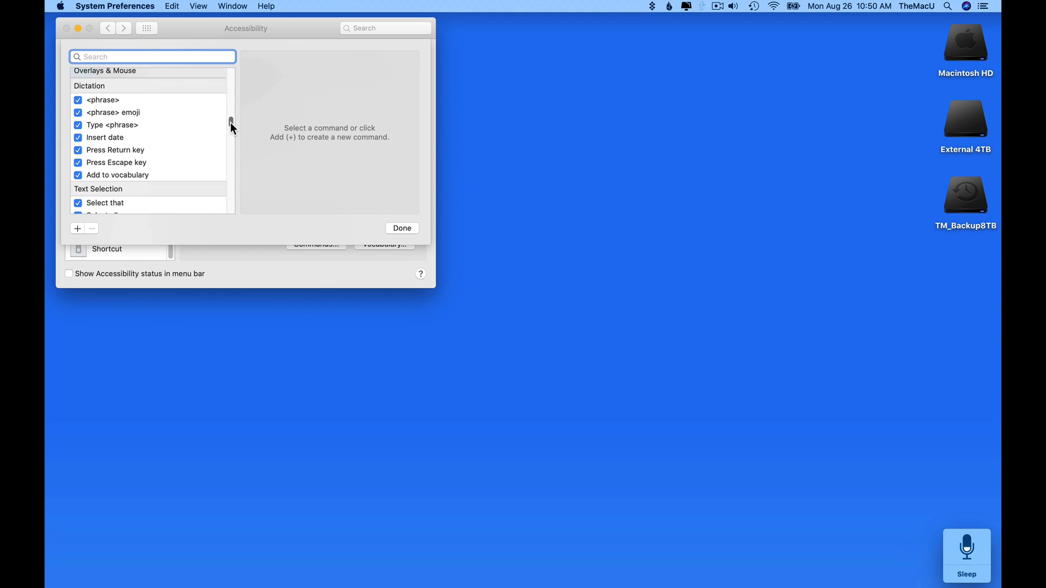
pyautogui.scroll(-3)
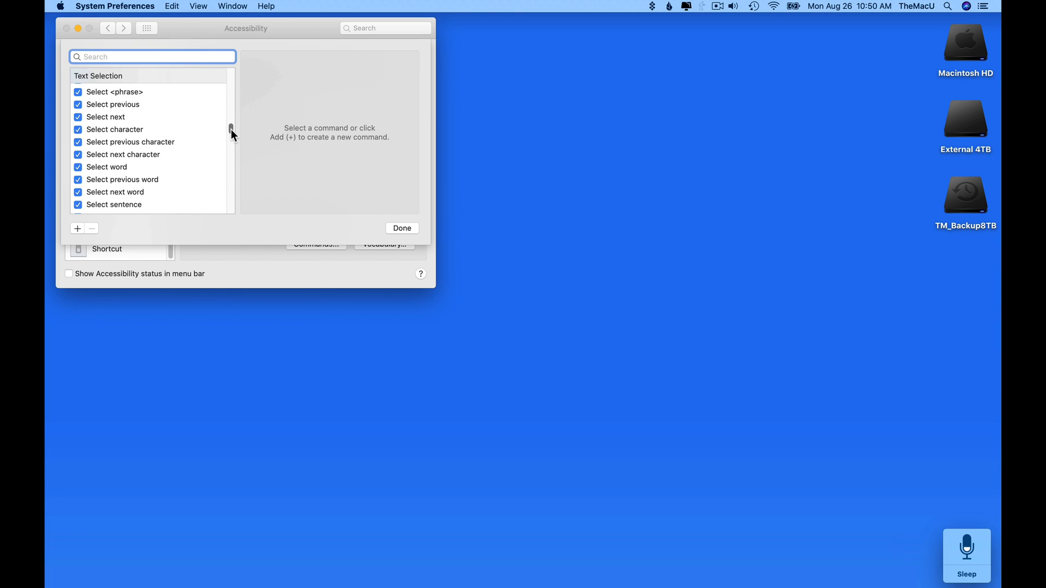
pyautogui.scroll(-3)
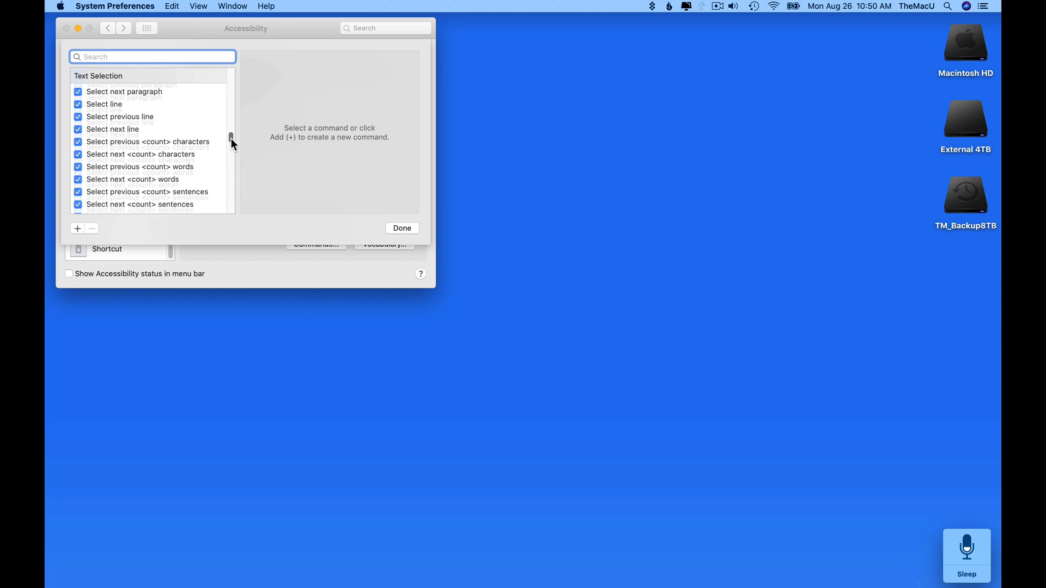
pyautogui.scroll(-3)
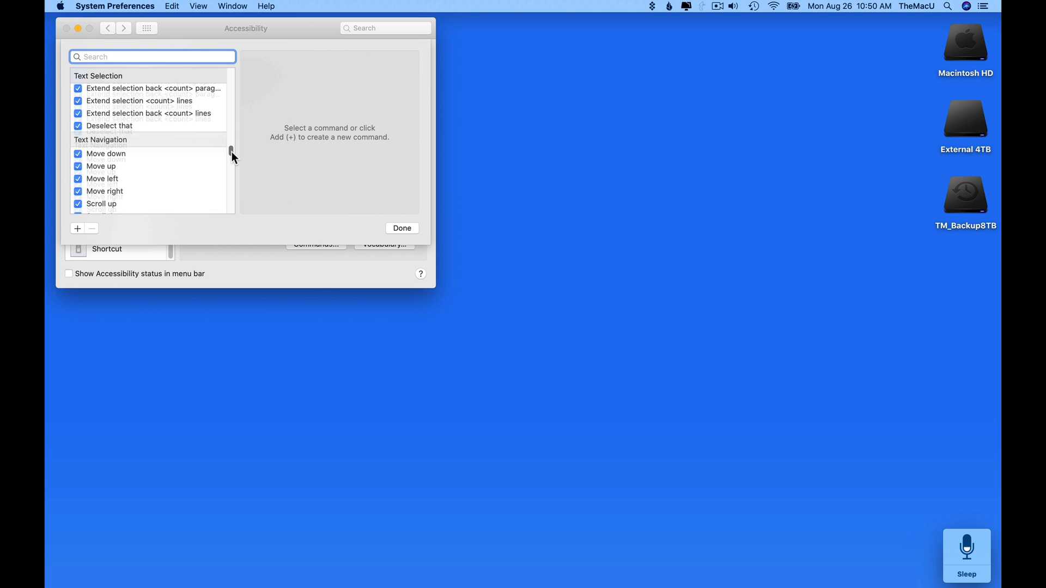
pyautogui.scroll(-3)
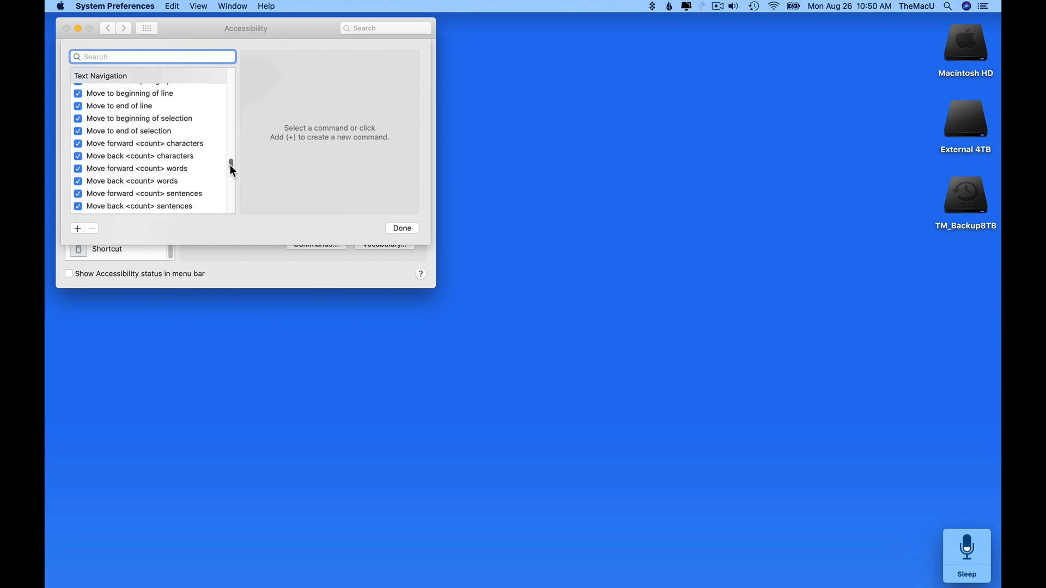
pyautogui.scroll(-3)
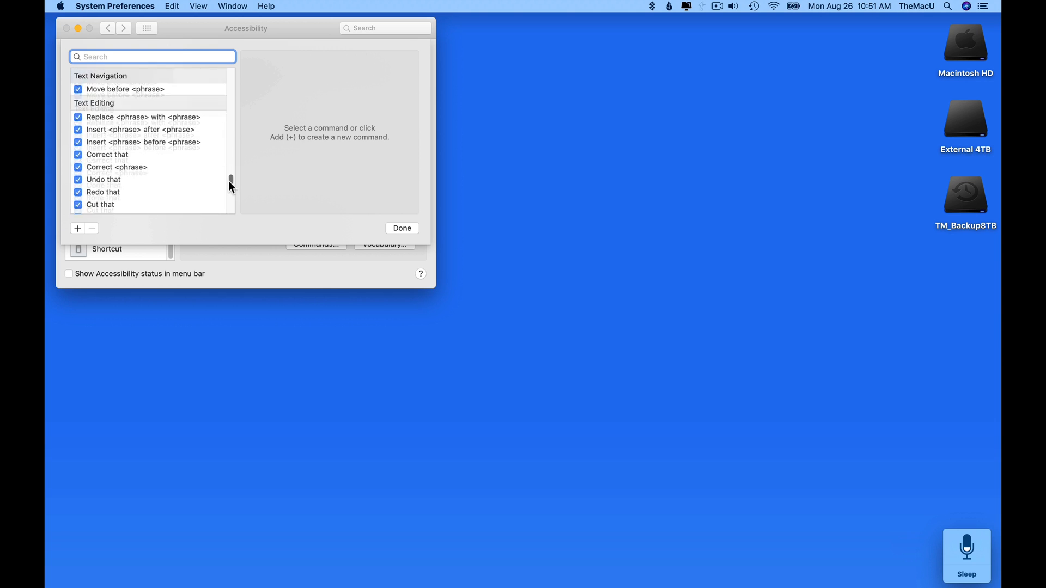
pyautogui.scroll(-3)
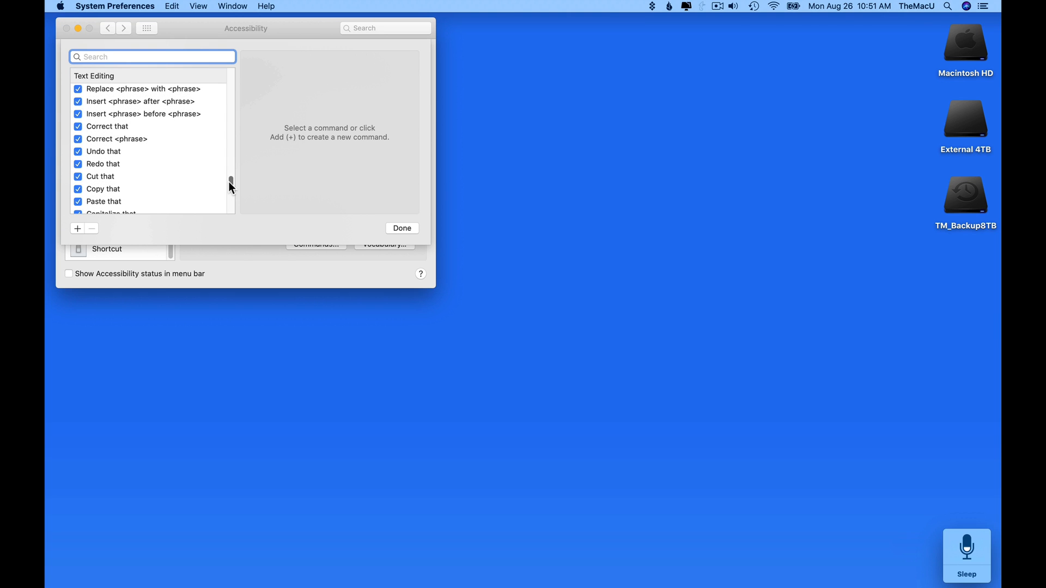
pyautogui.click(402, 228)
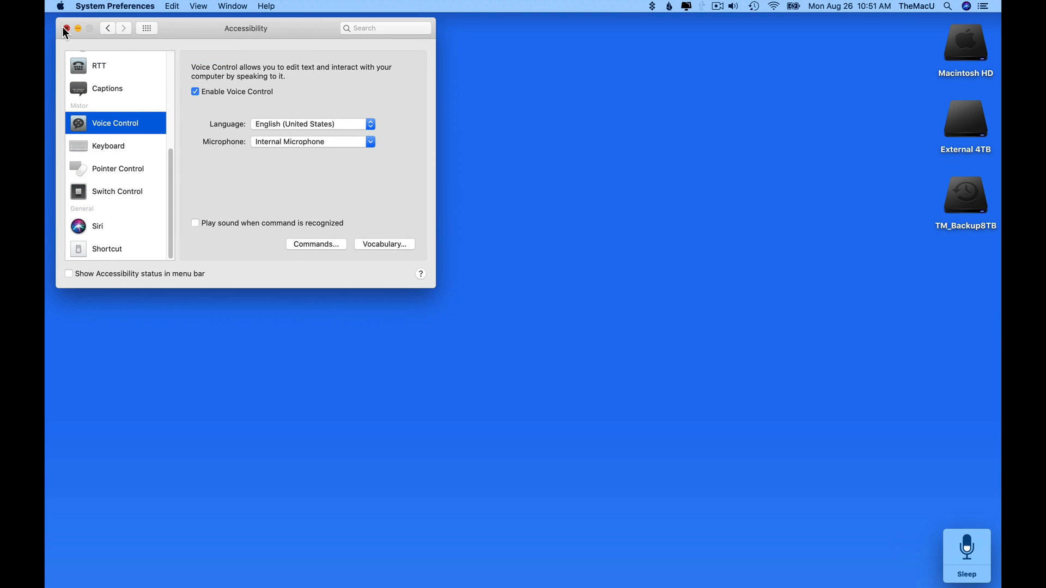
# Close System Preferences and search the web in Safari for 'MacBook Pro'.
pyautogui.click(66, 29)
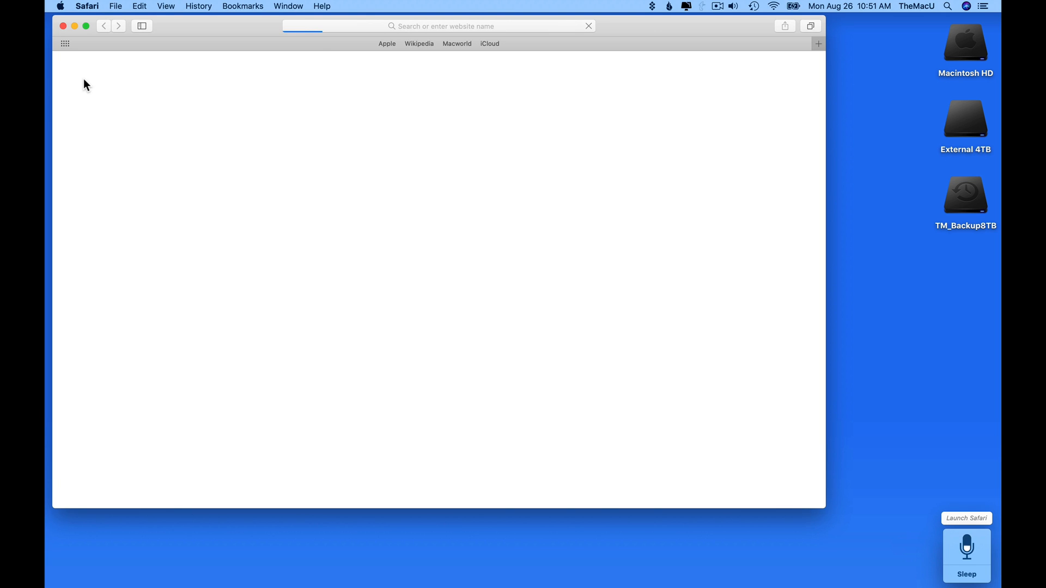
pyautogui.click(386, 43)
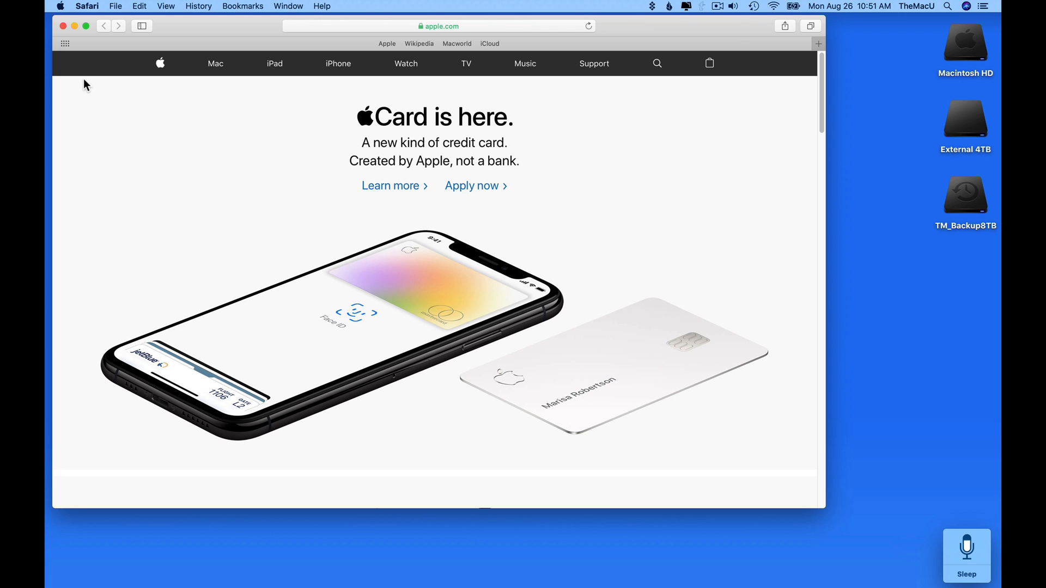
pyautogui.click(438, 26)
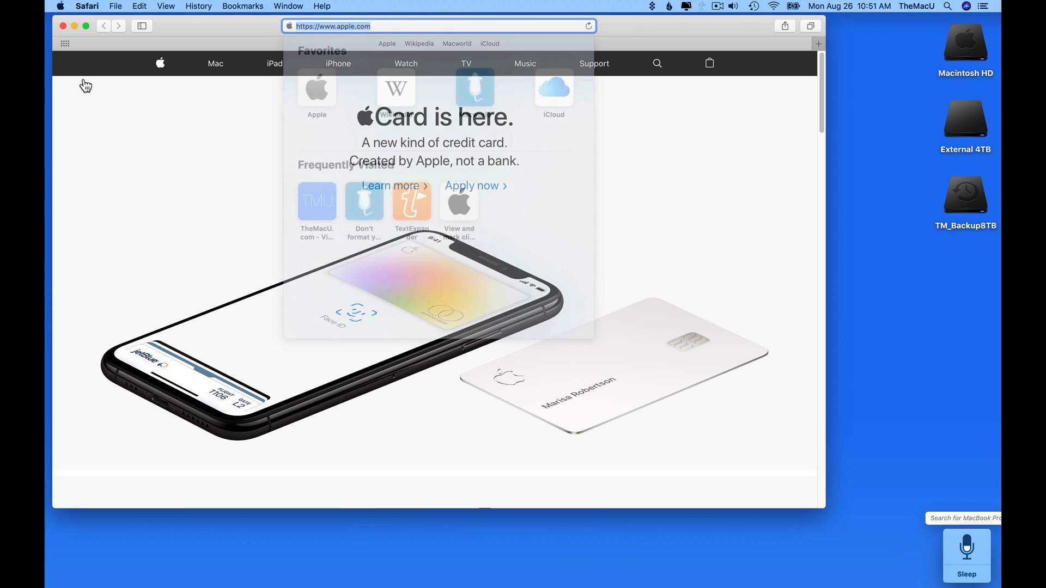
pyautogui.write('MacBook Pro')
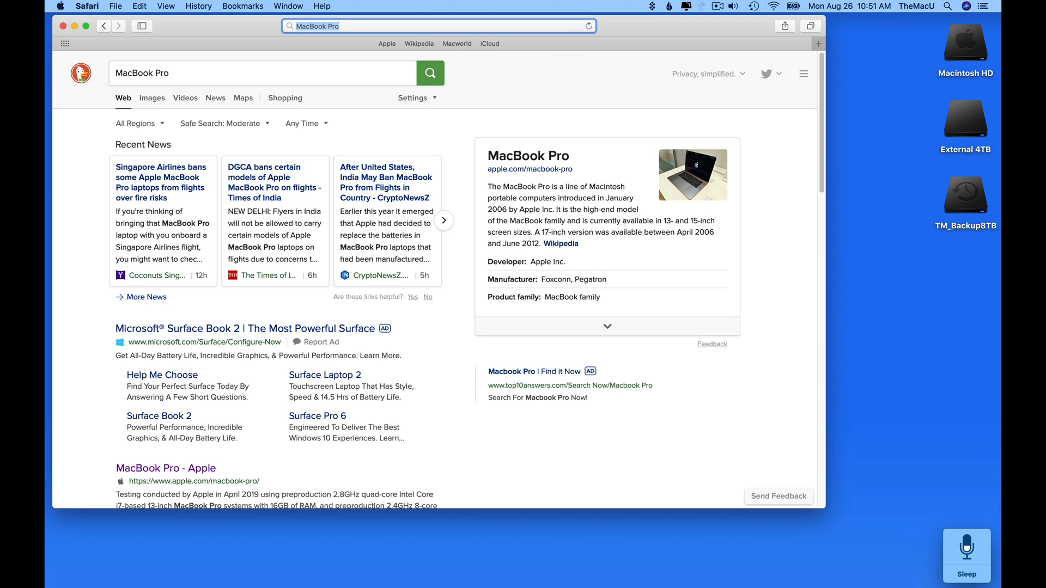
pyautogui.scroll(-3)
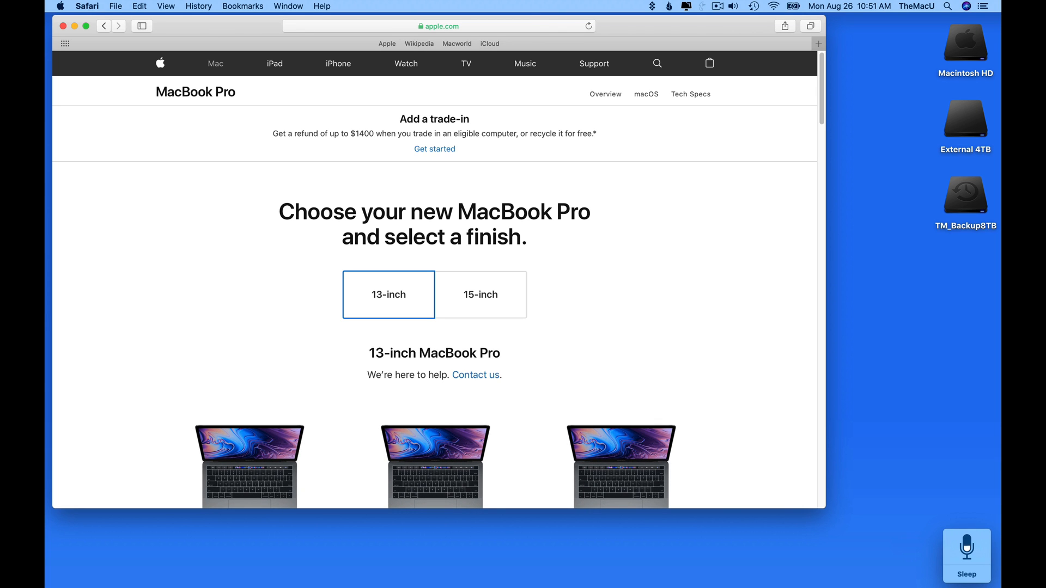
pyautogui.scroll(-3)
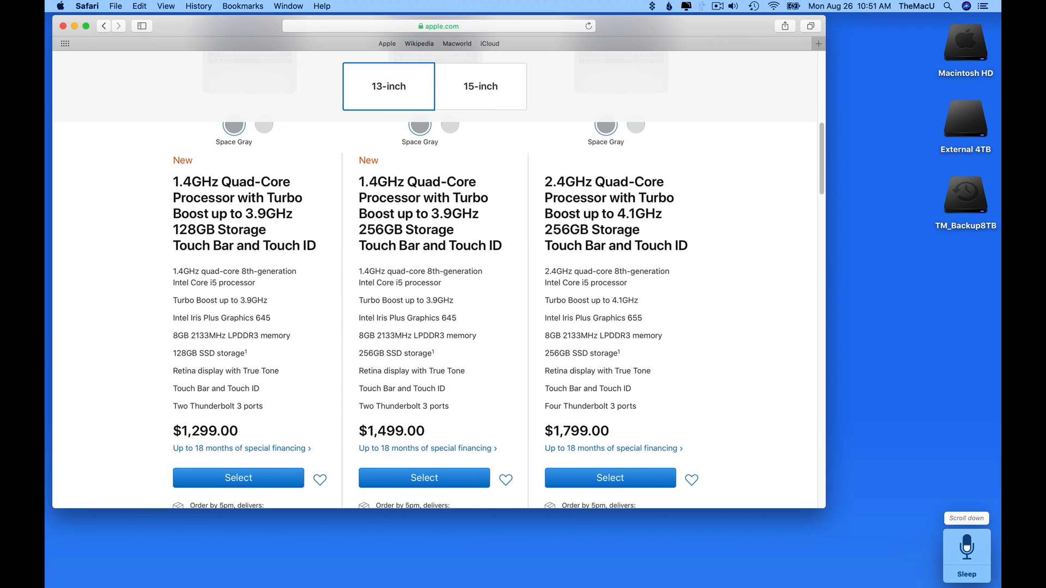
pyautogui.scroll(-3)
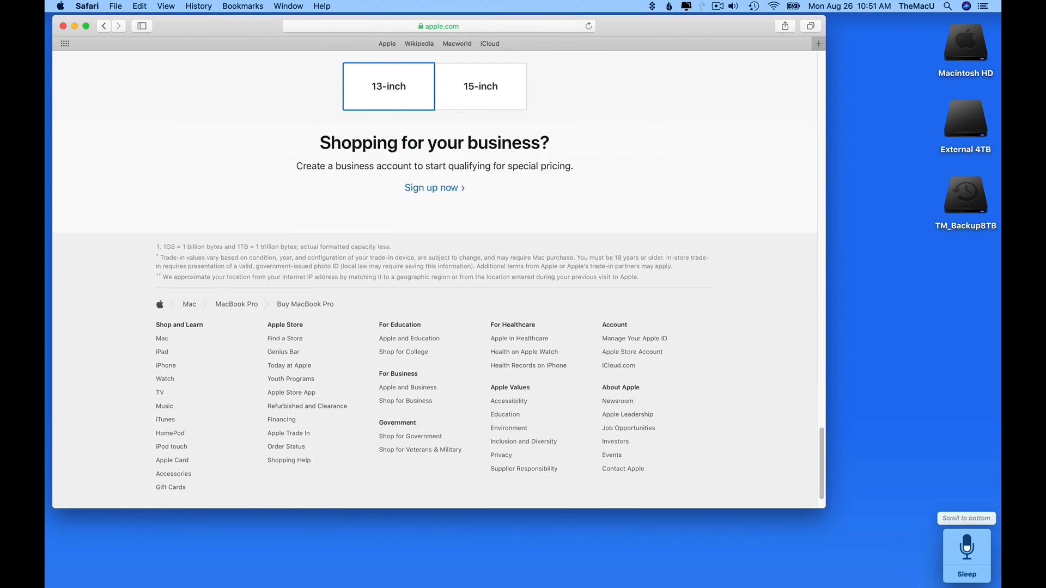
pyautogui.scroll(-3)
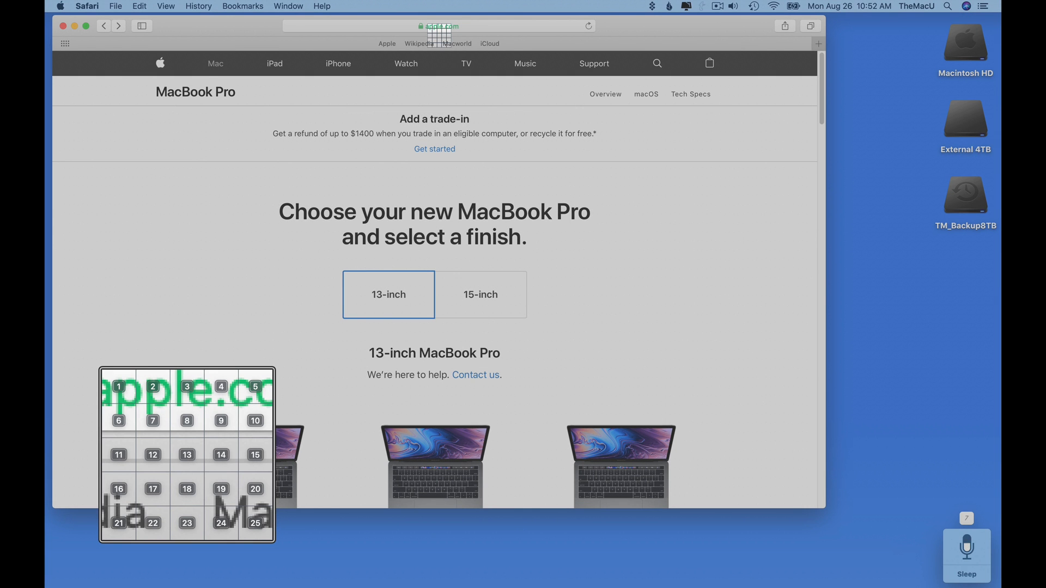
pyautogui.click(437, 26)
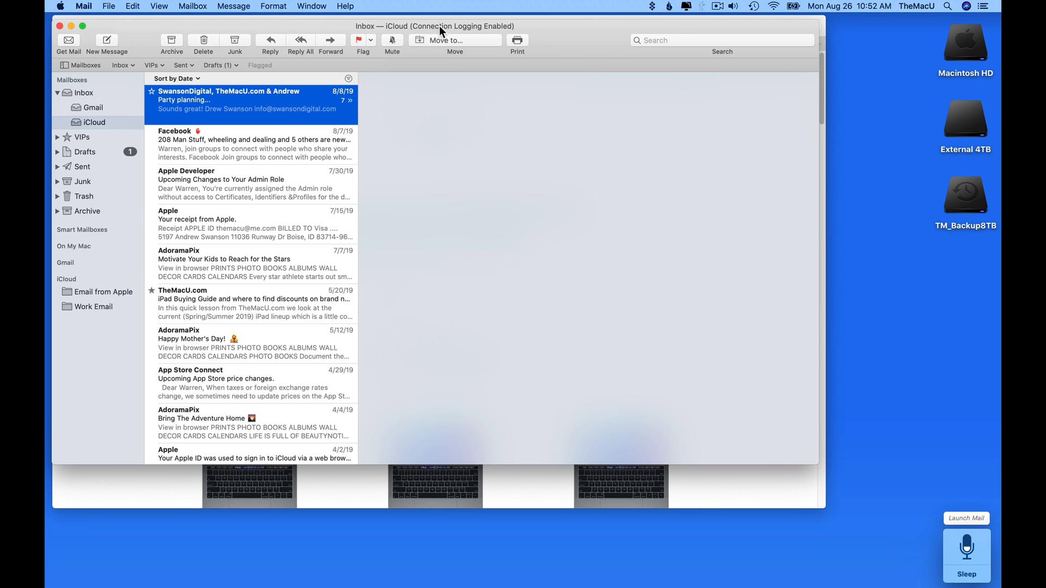
# Select the party planning conversation and start a blank new message.
pyautogui.click(246, 100)
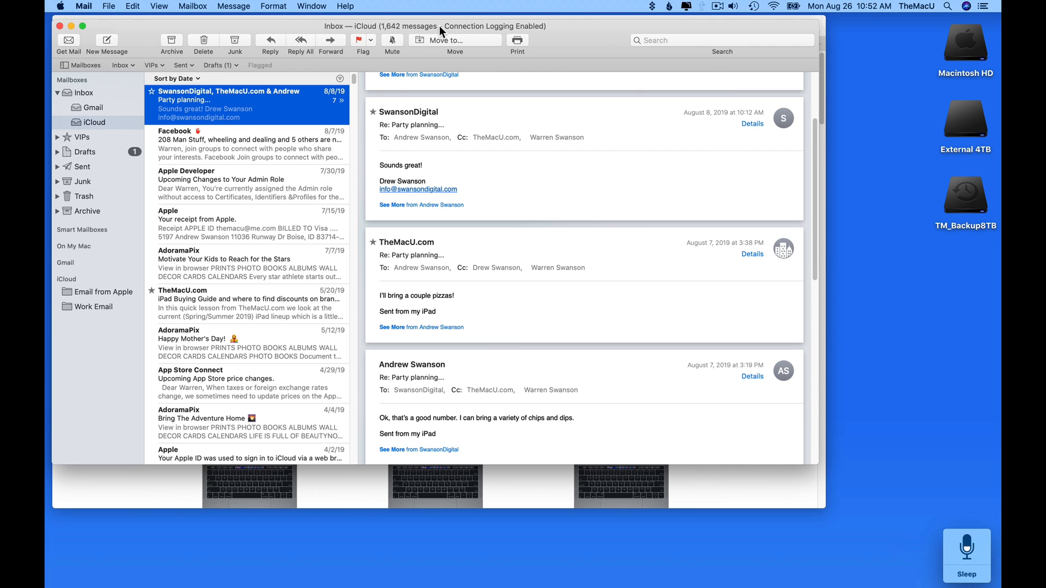
pyautogui.click(107, 39)
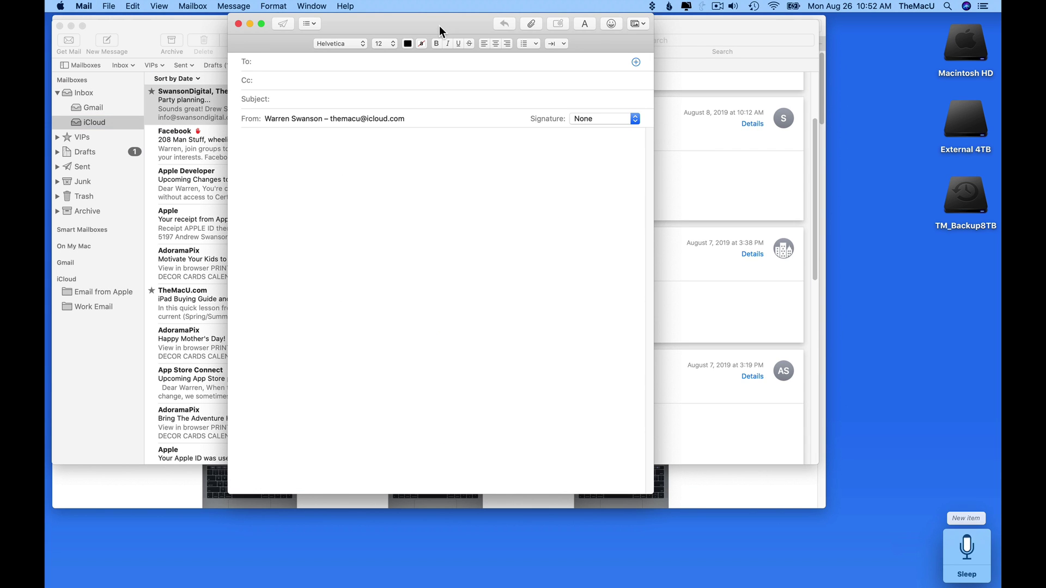
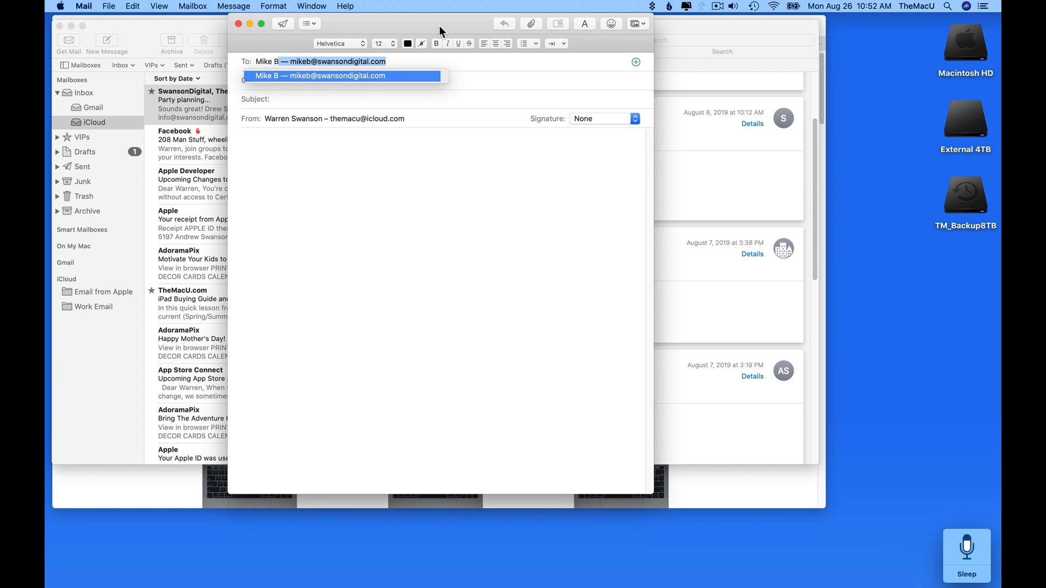
pyautogui.click(340, 76)
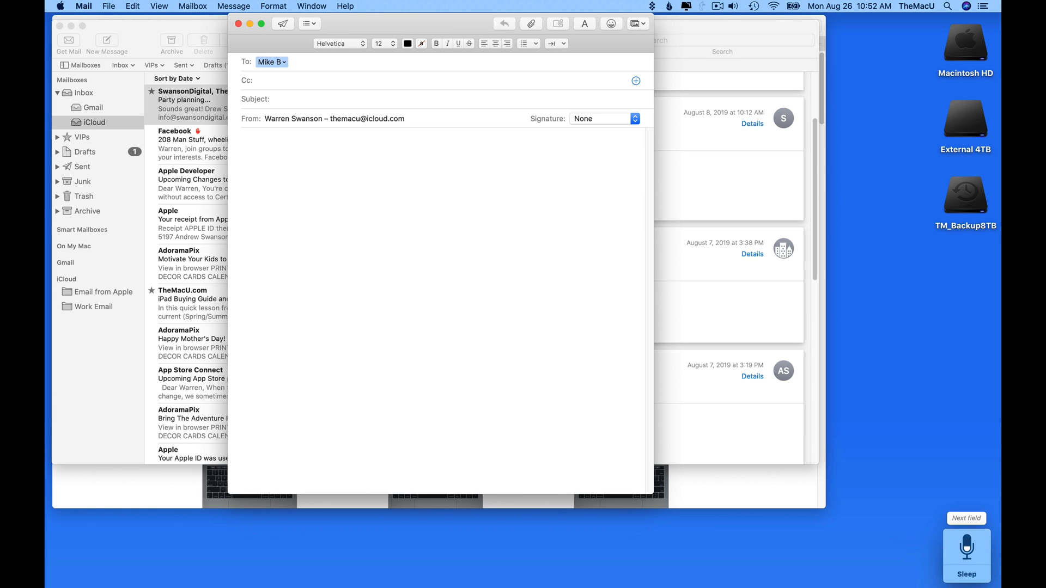
pyautogui.click(301, 99)
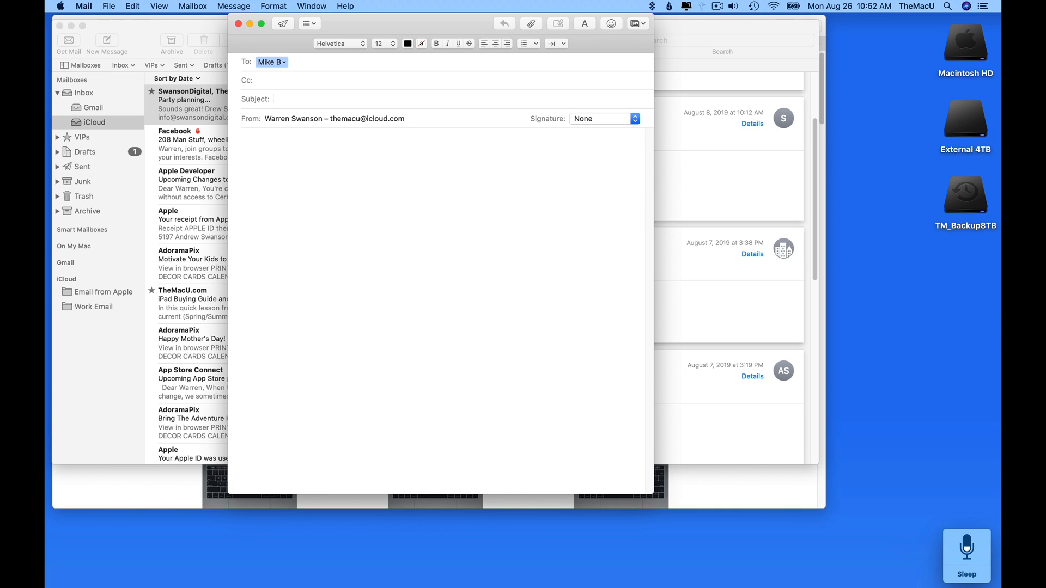
pyautogui.write('New MacBook Pro?')
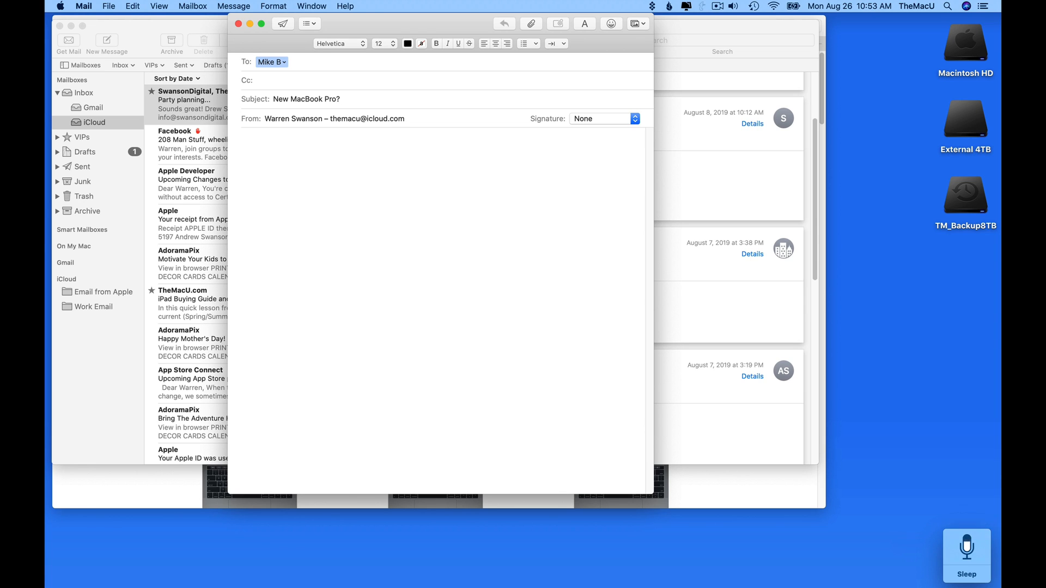
# Write 'It might be time to start thinking about this.' followed by the MacBook Pro buying link.
pyautogui.write('It might be time to start thinking about this.')
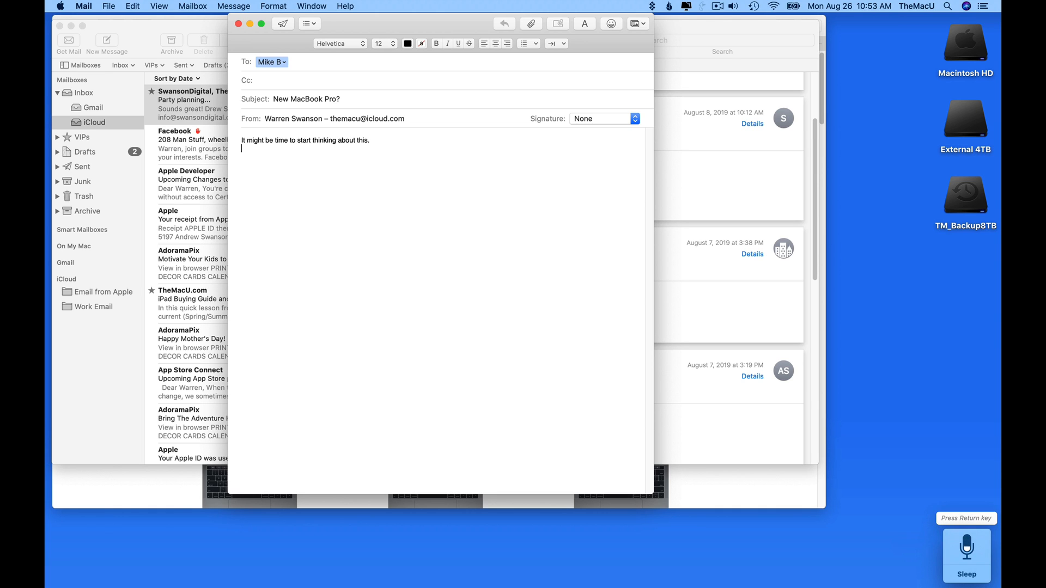
pyautogui.press('Return')
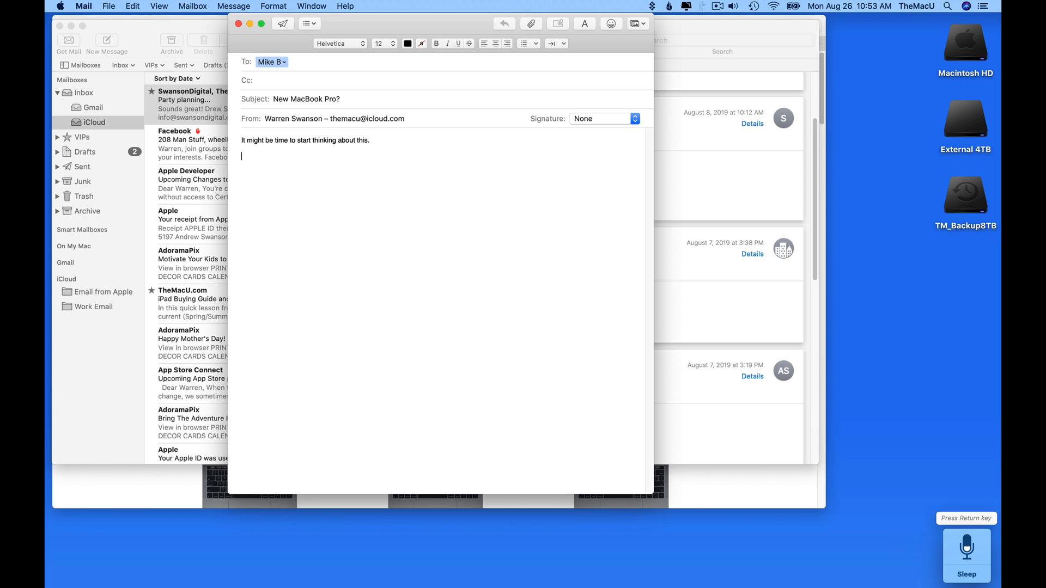
pyautogui.write('https://www.apple.com/shop/buy-mac/macbook-pro')
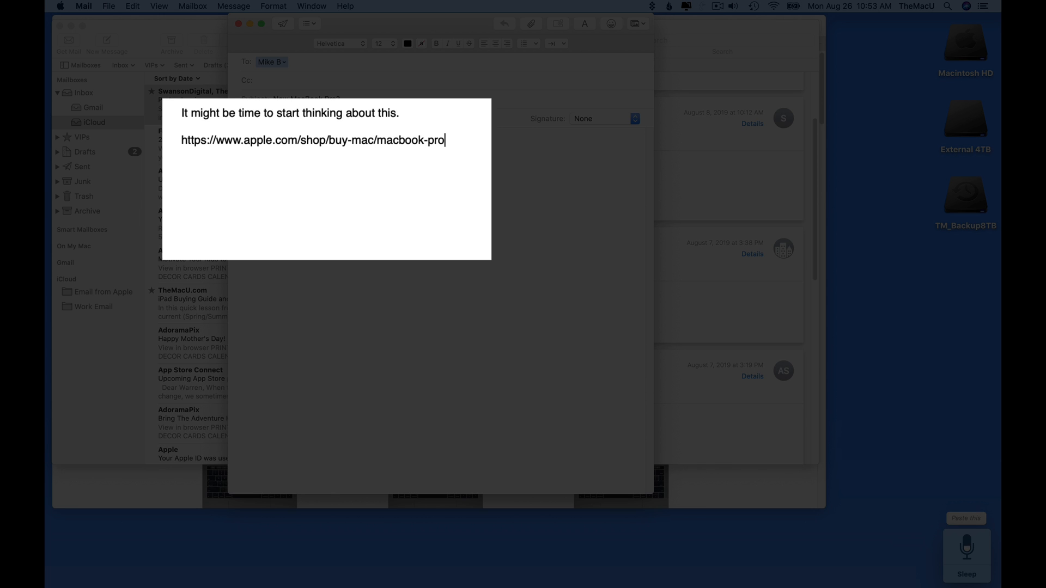
pyautogui.press('Return')
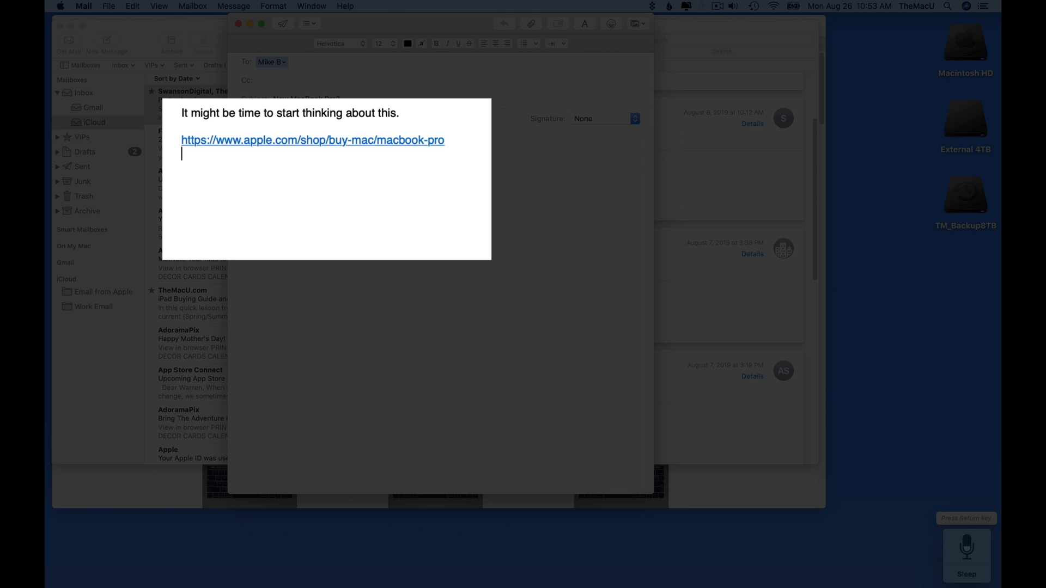
pyautogui.press('Return')
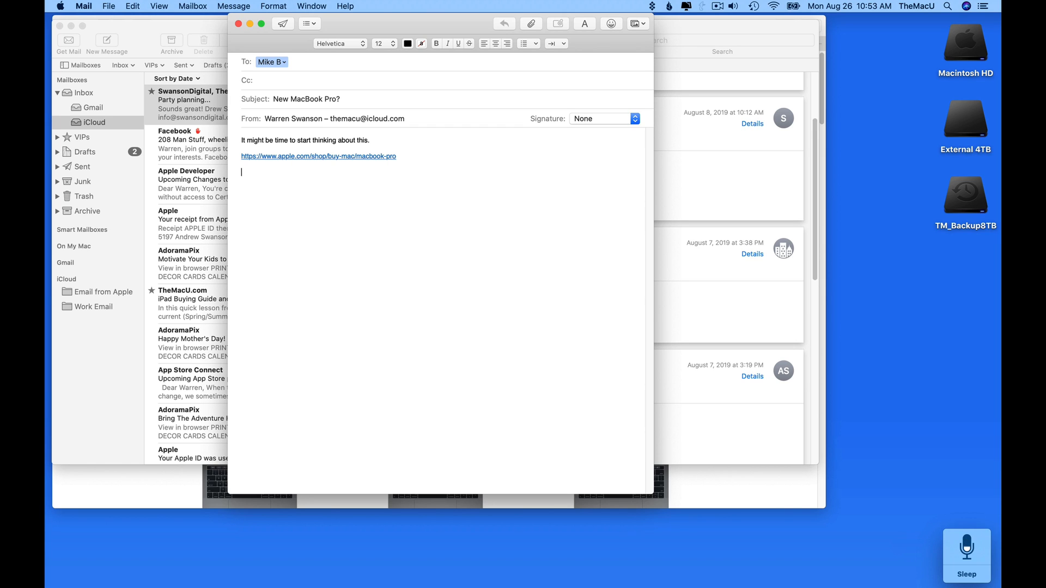
# Sign the note 'Drew', hide Mail and show Safari with a second Favorites tab.
pyautogui.write('Drew')
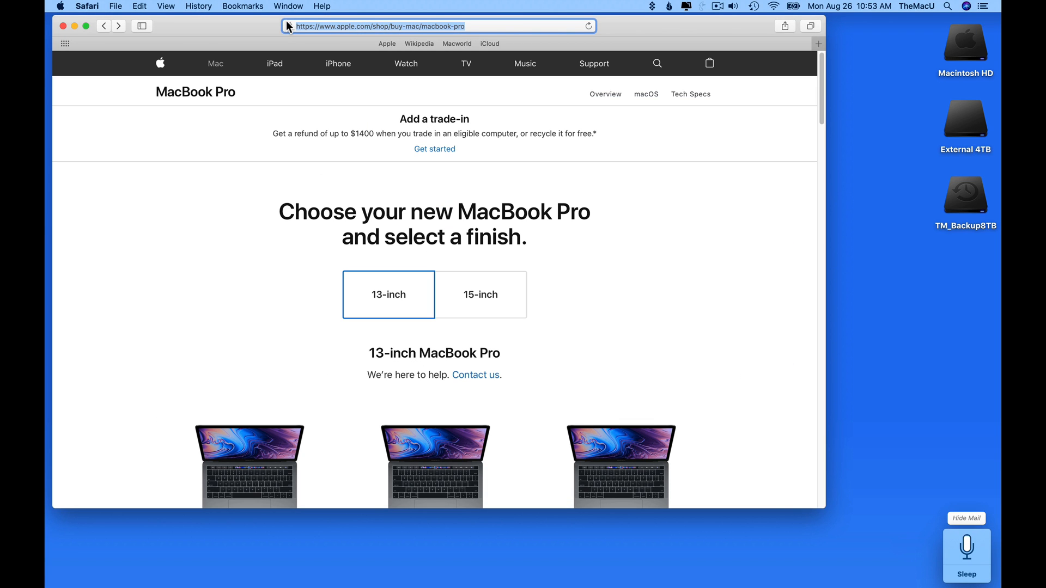
pyautogui.click(817, 43)
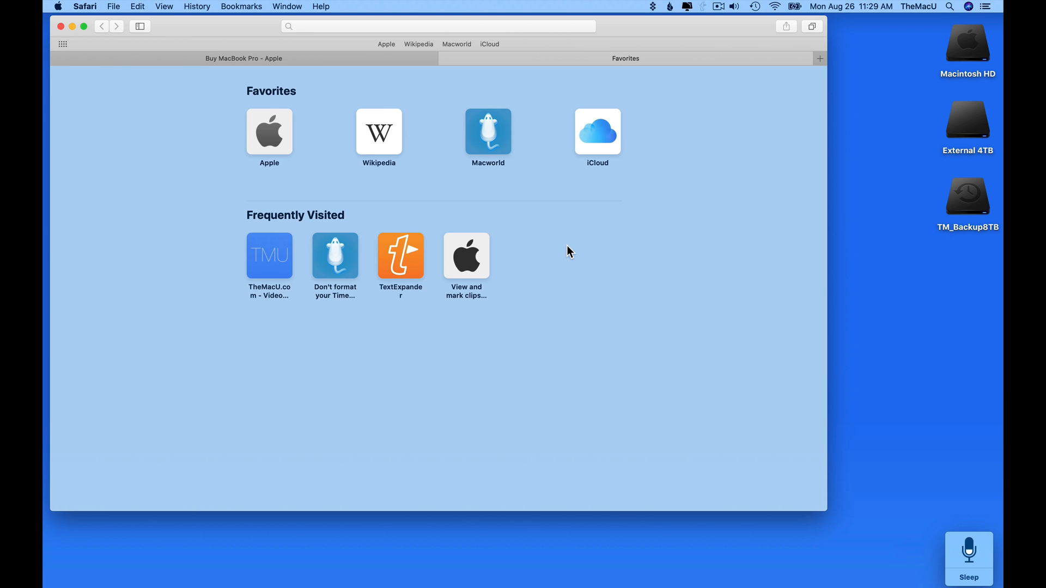
pyautogui.moveTo(190, 37)
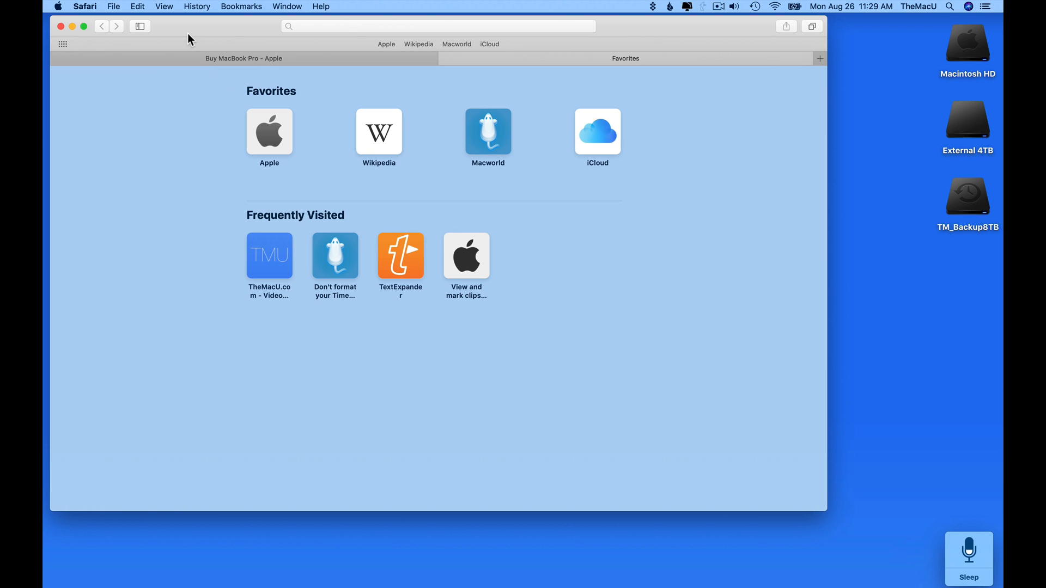
# Show Safari's File menu numbered, then the numbered History menu.
pyautogui.click(111, 5)
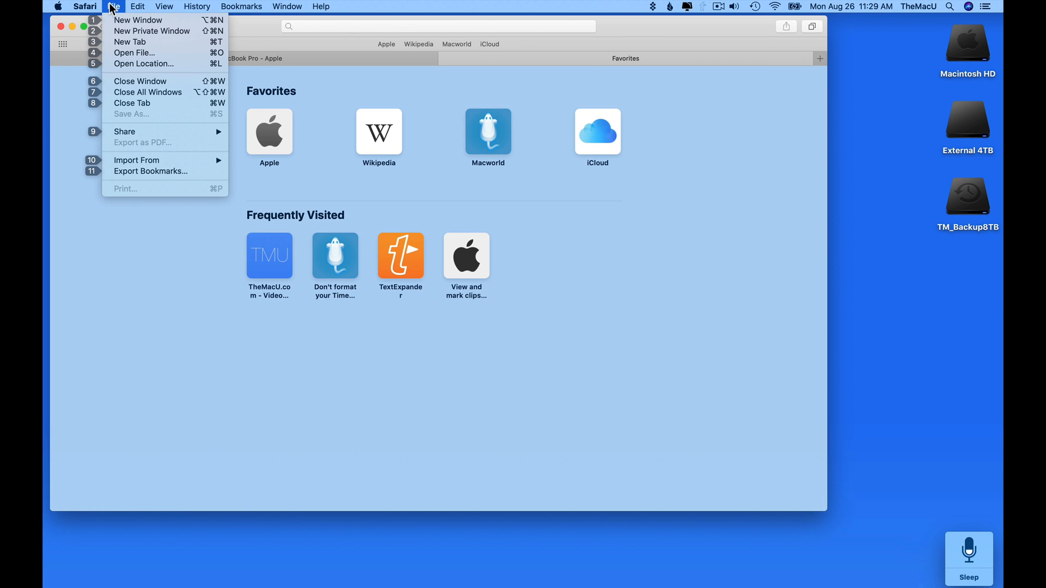
pyautogui.moveTo(103, 106)
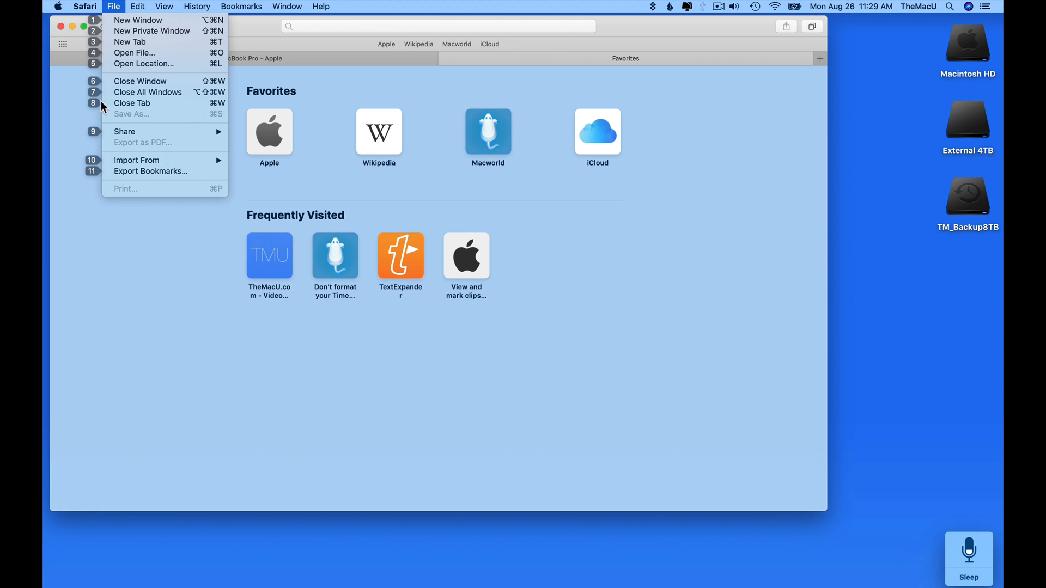
pyautogui.moveTo(109, 79)
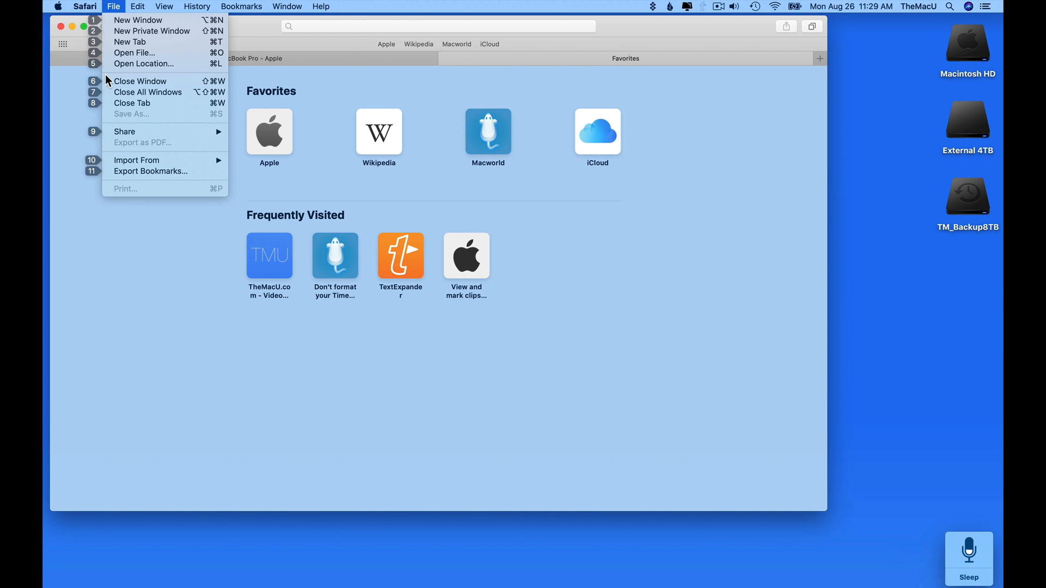
pyautogui.click(196, 6)
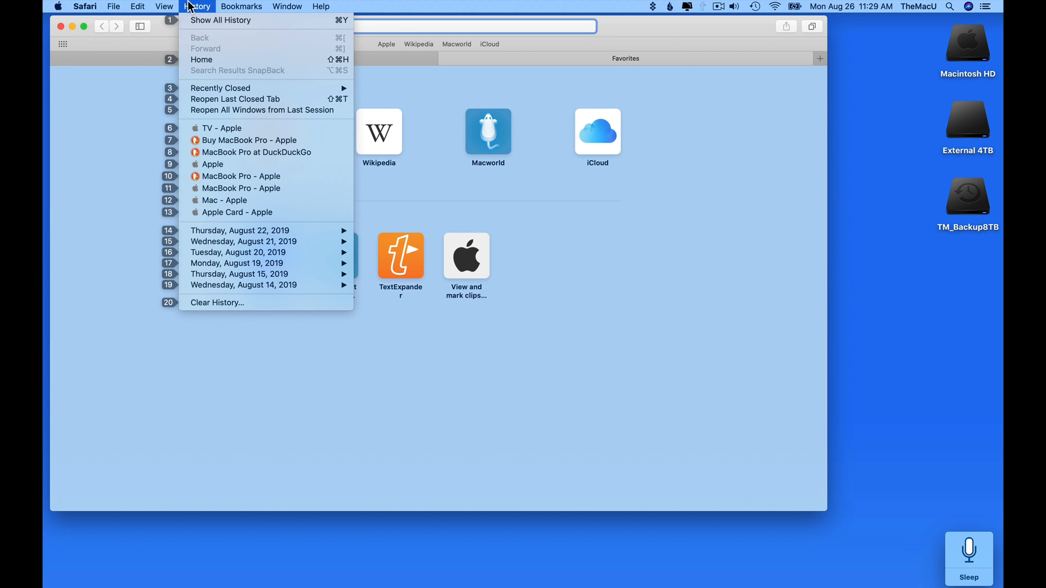
# Load the TV - Apple page from history in the second tab.
pyautogui.click(222, 128)
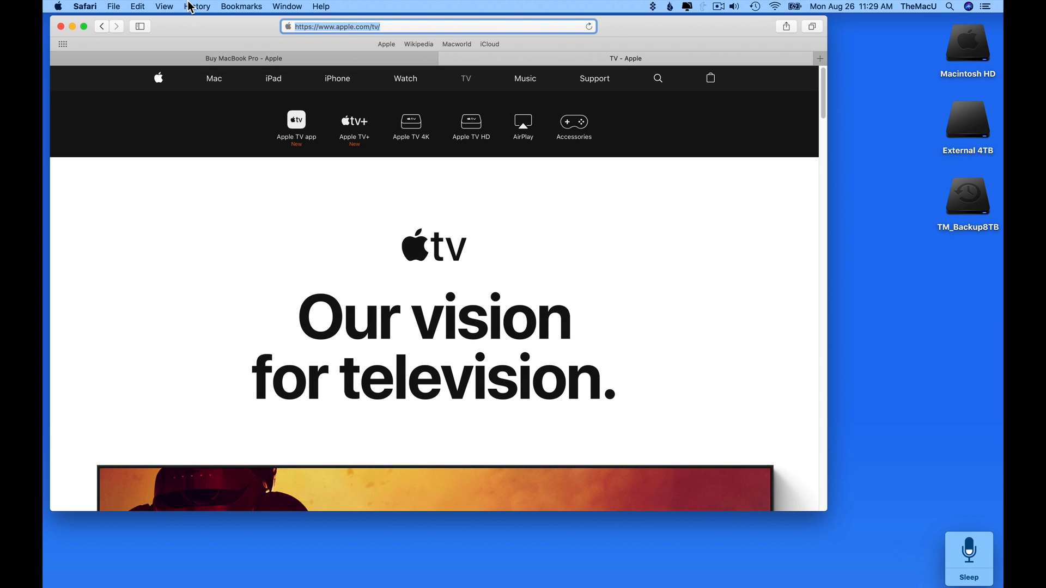
pyautogui.click(242, 5)
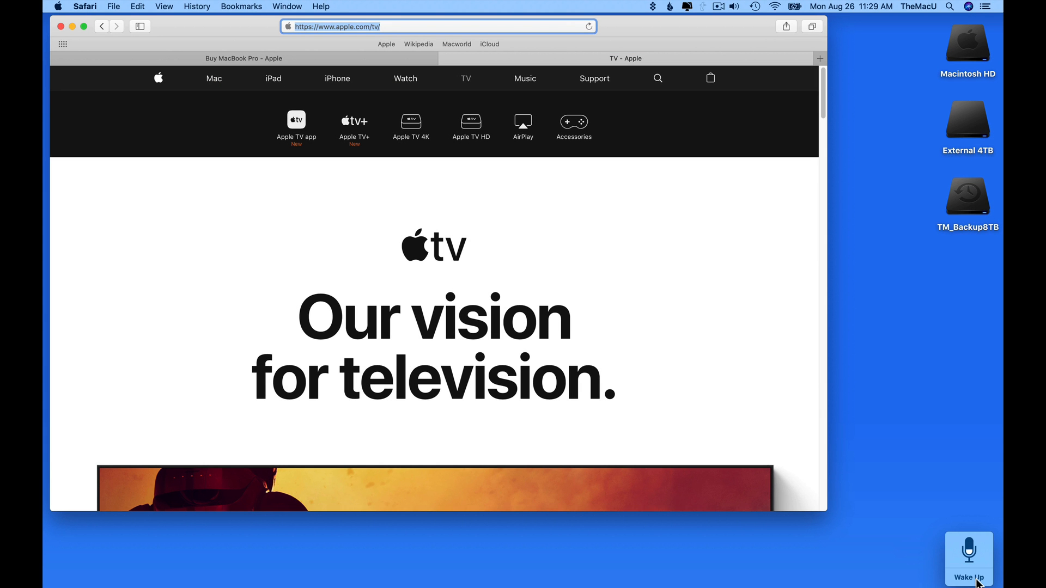
pyautogui.moveTo(235, 13)
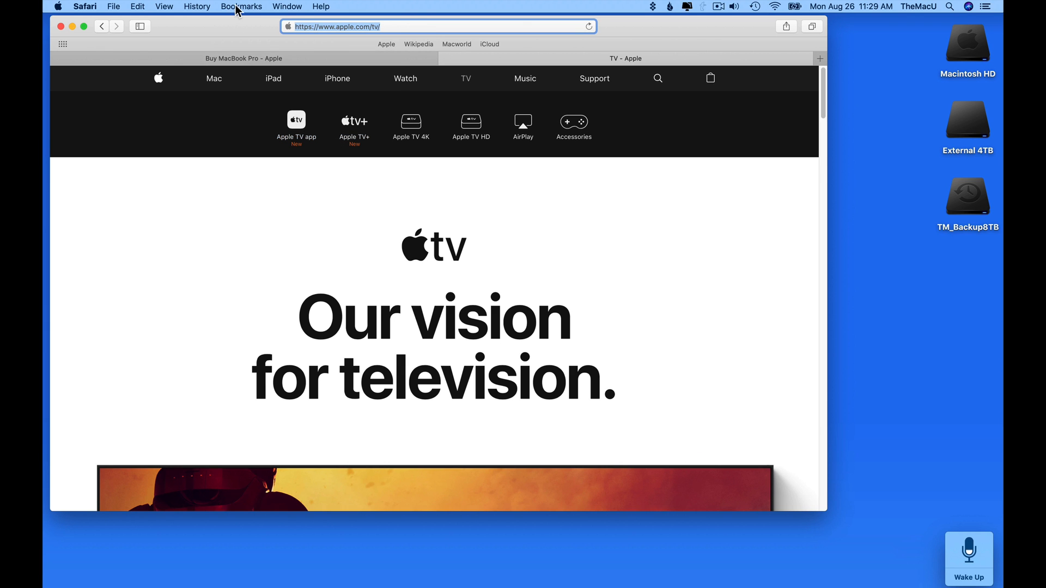
pyautogui.moveTo(157, 253)
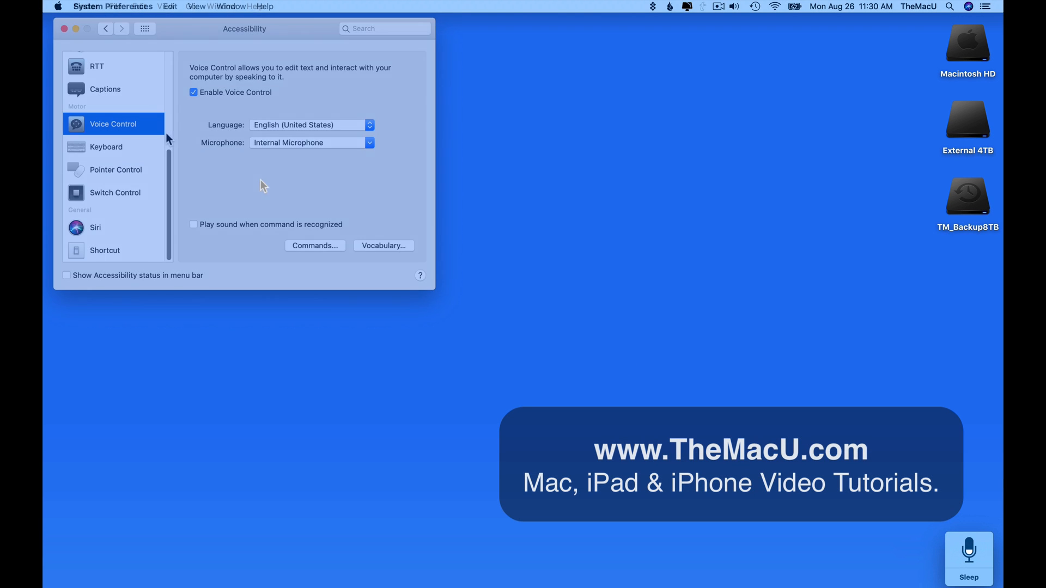
# Add a blank custom command in the Voice Control Commands list and close it with Done.
pyautogui.click(315, 246)
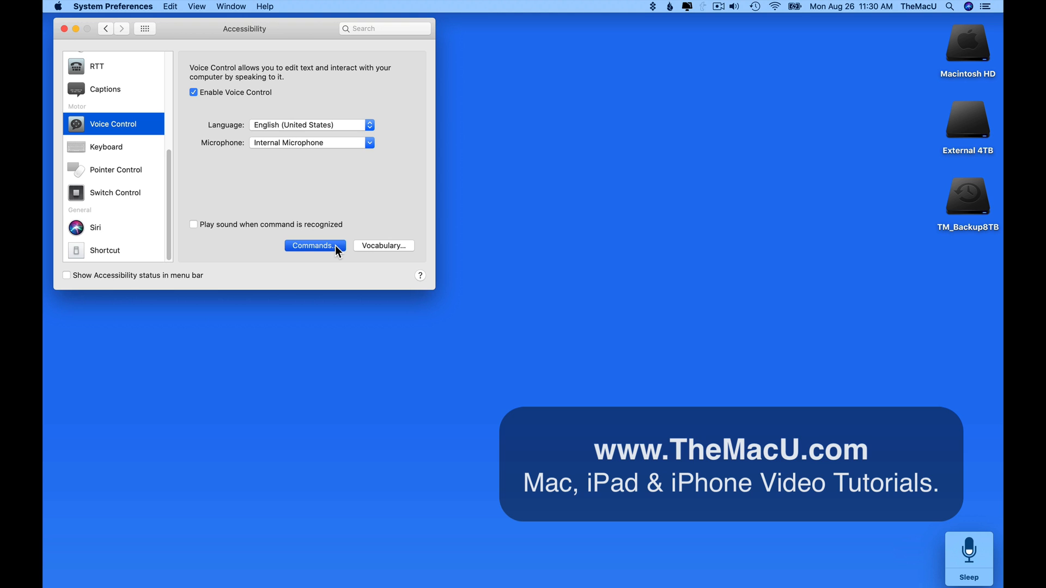
pyautogui.click(315, 246)
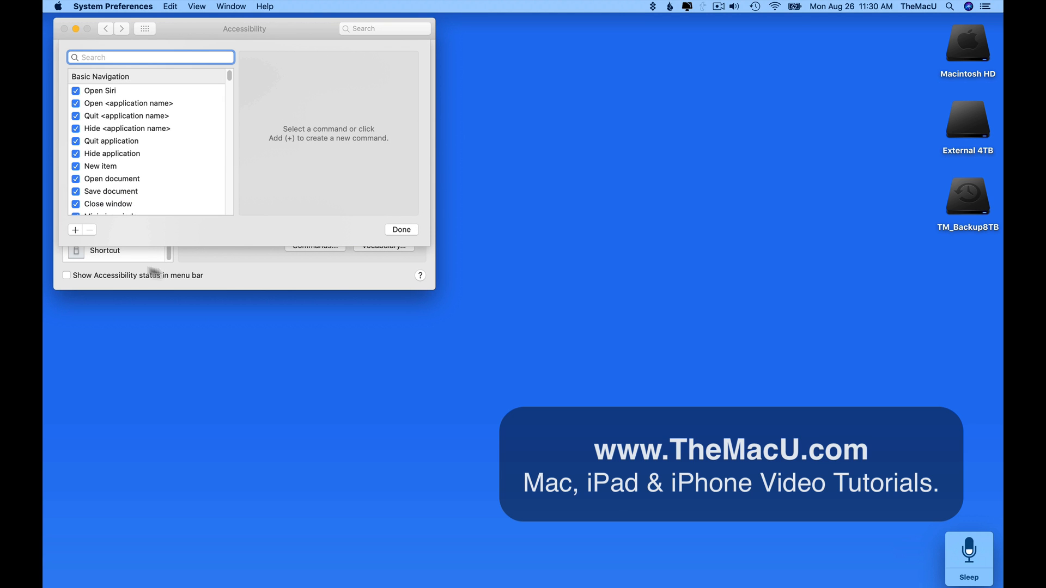
pyautogui.click(72, 230)
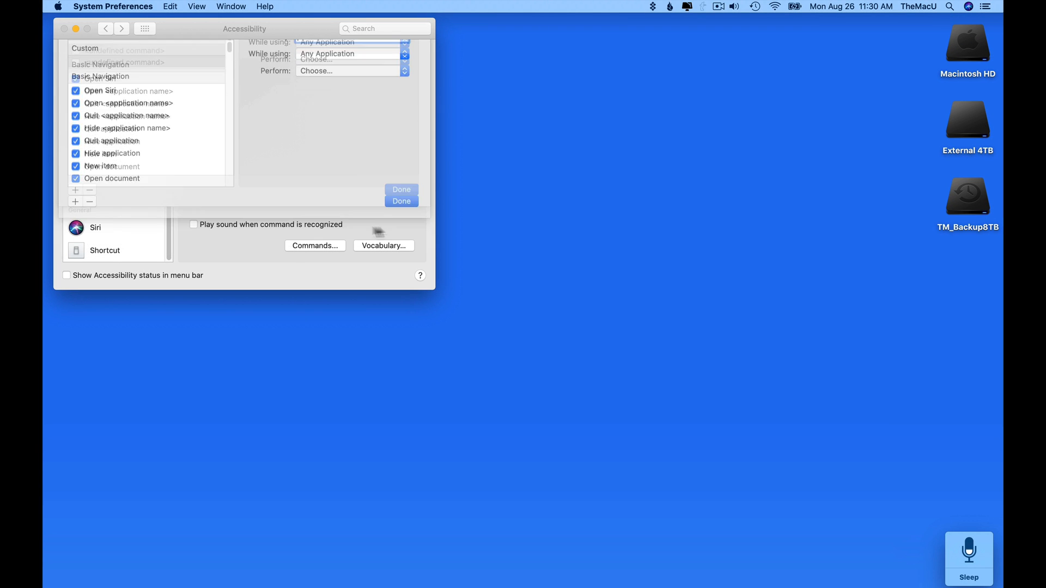
pyautogui.click(400, 195)
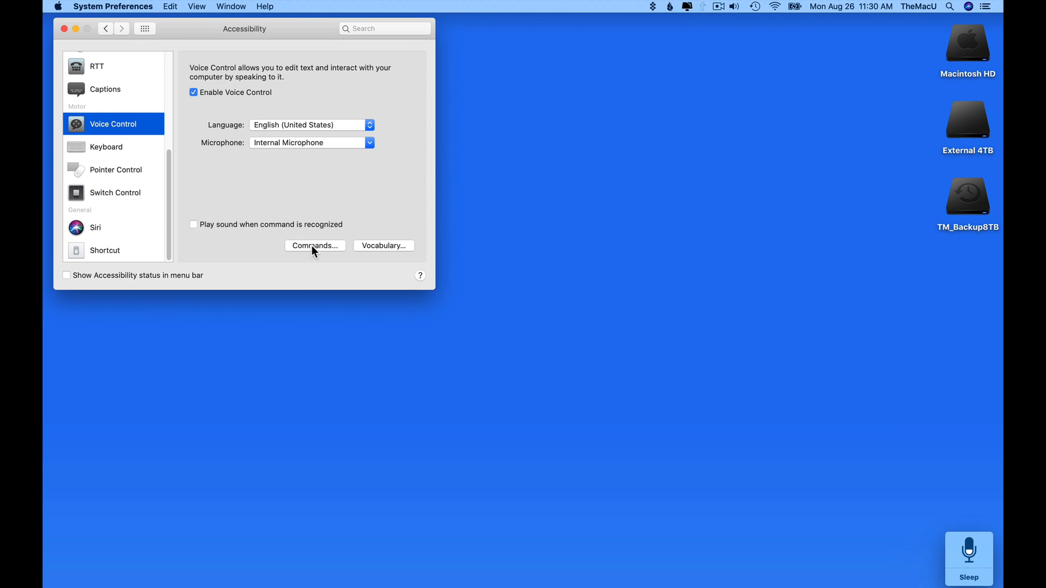
# Delete the blank custom voice command and confirm, leaving only the Basic Navigation commands listed.
pyautogui.click(315, 246)
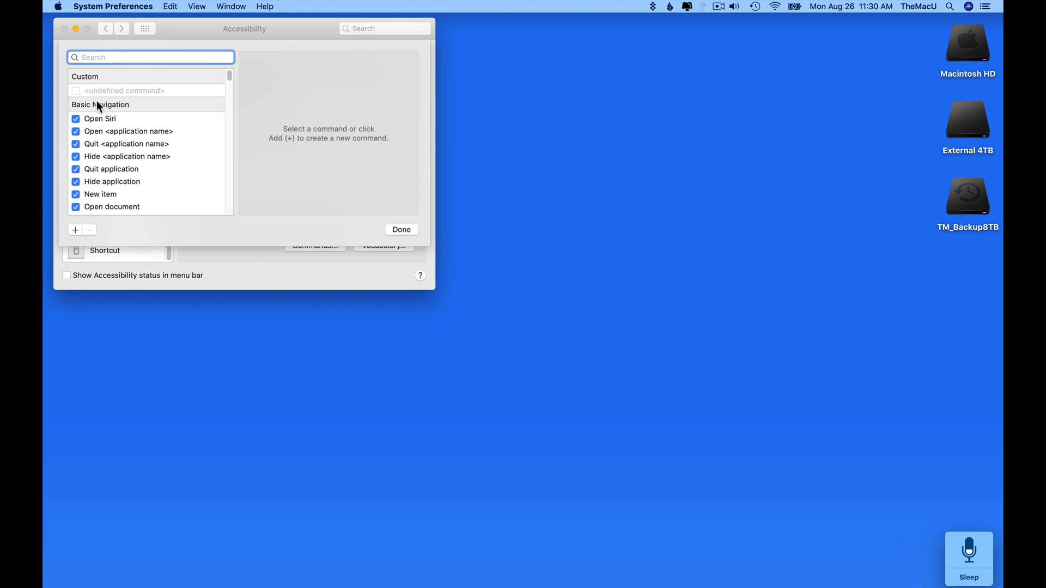
pyautogui.click(89, 230)
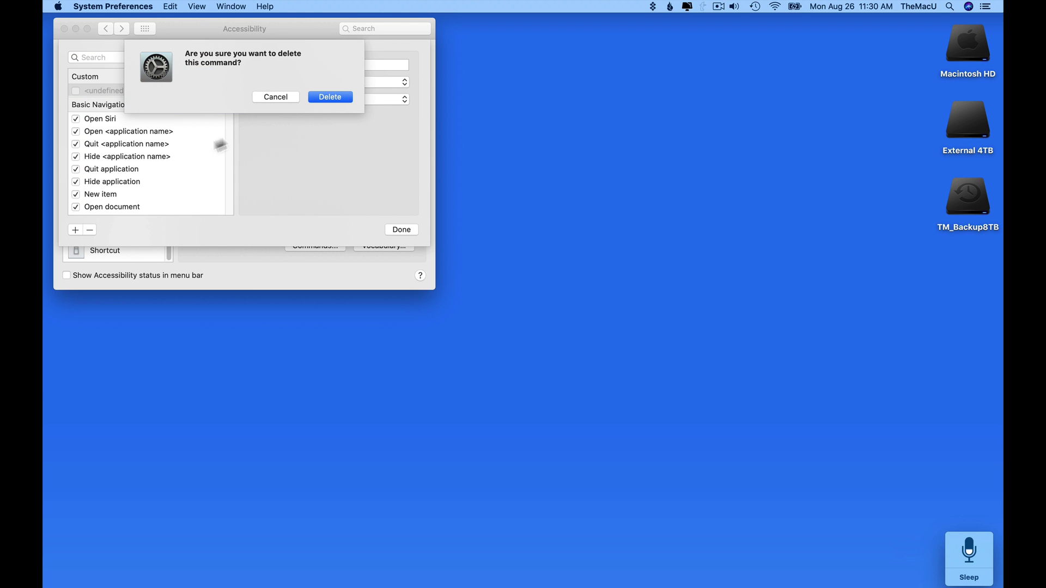
pyautogui.click(275, 96)
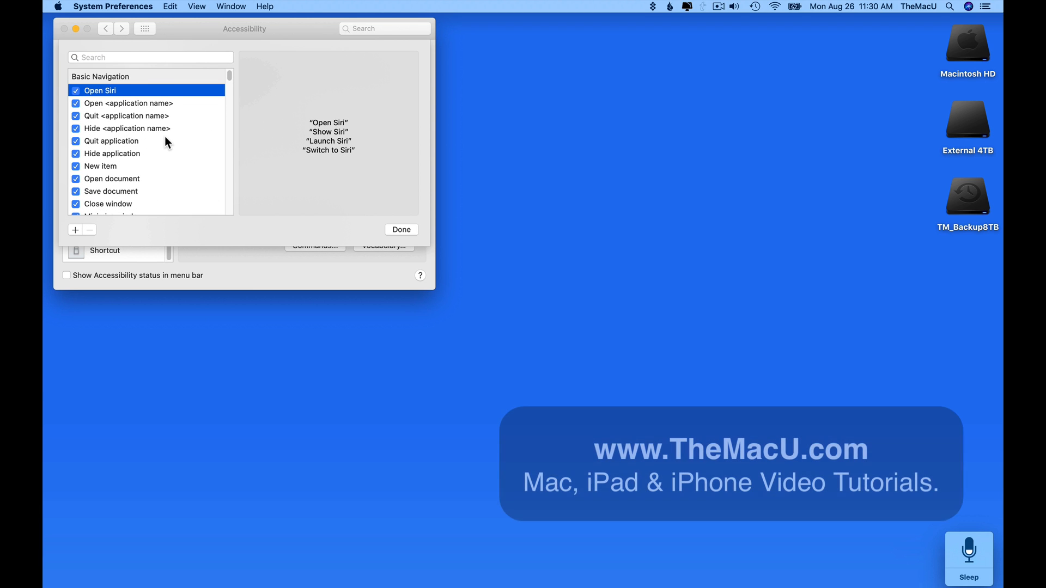
pyautogui.scroll(-3)
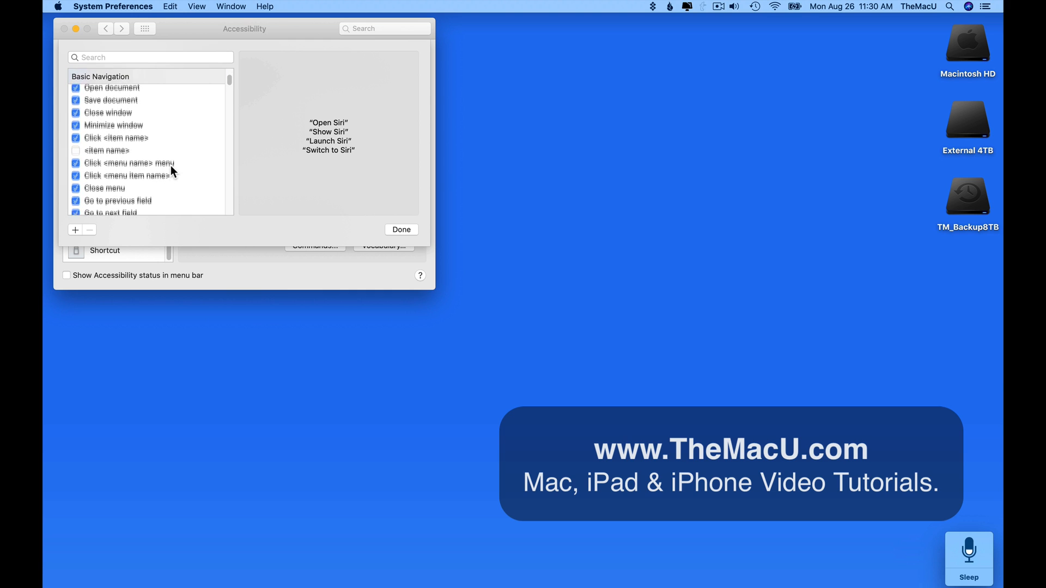
pyautogui.scroll(-3)
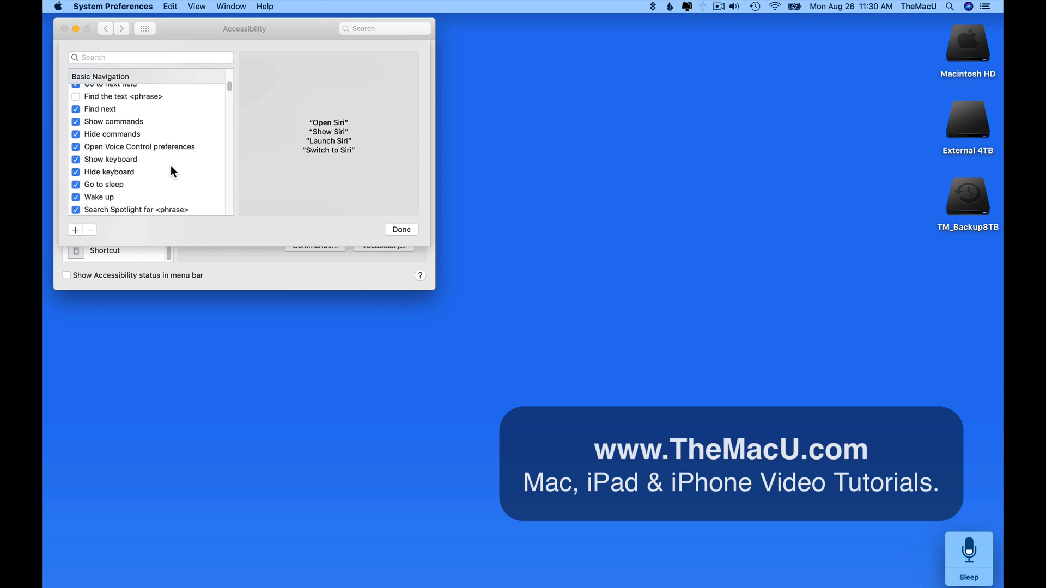